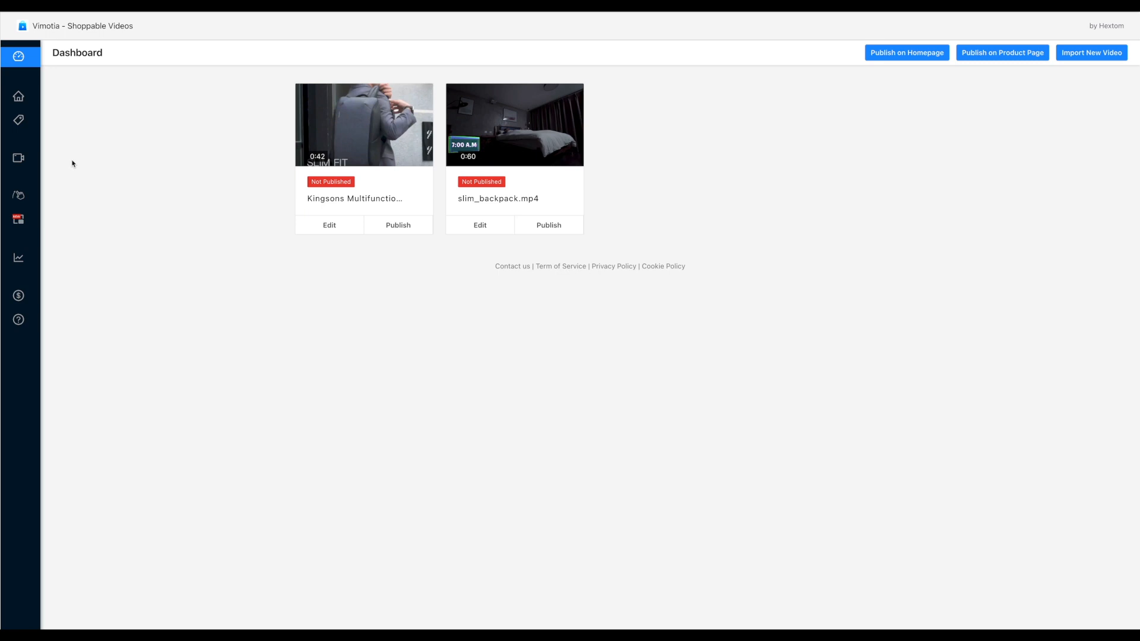
mouse_move(66, 161)
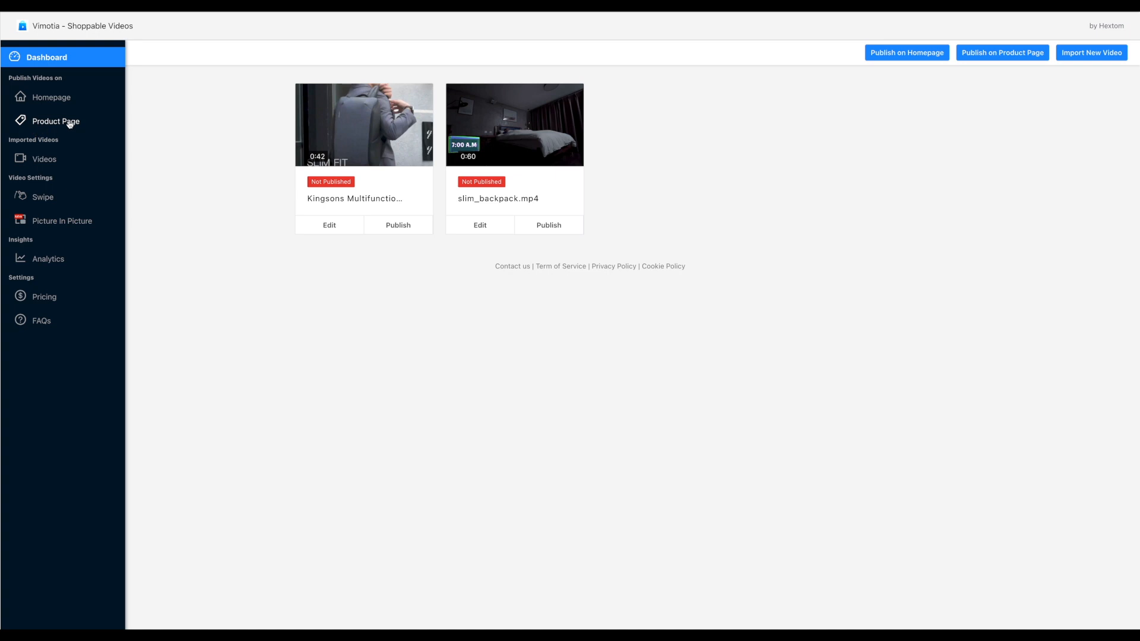
Go to the Product Pages section under Publish Videos on
left_click(56, 121)
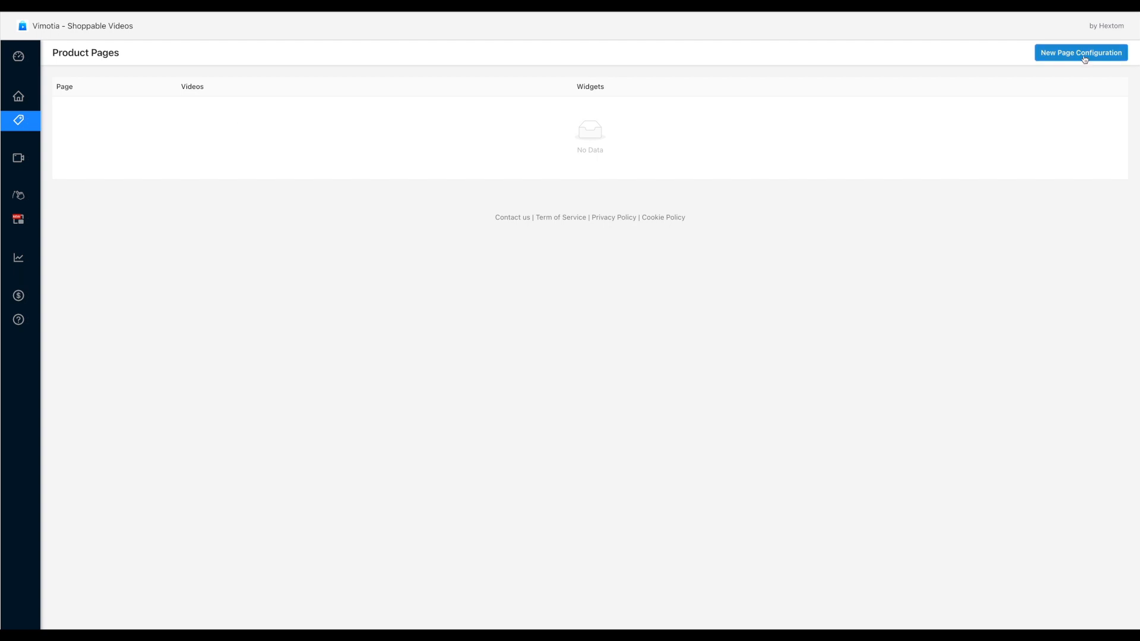
Start a new page configuration with only the Super Slim Waterproof Laptop Backpack selected
left_click(1081, 52)
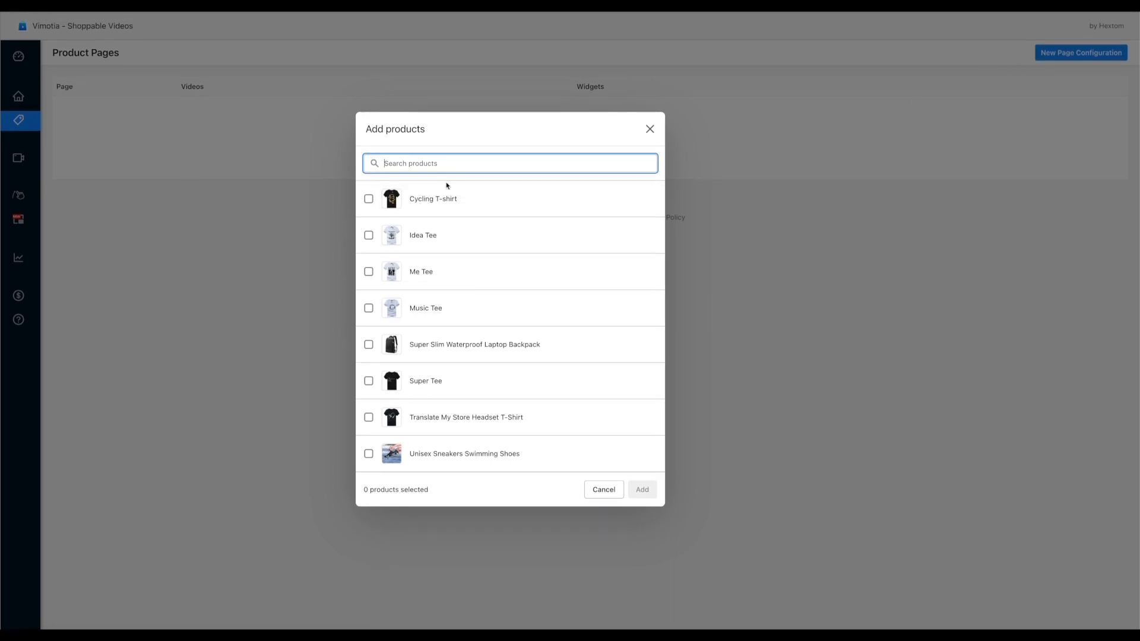
mouse_move(444, 207)
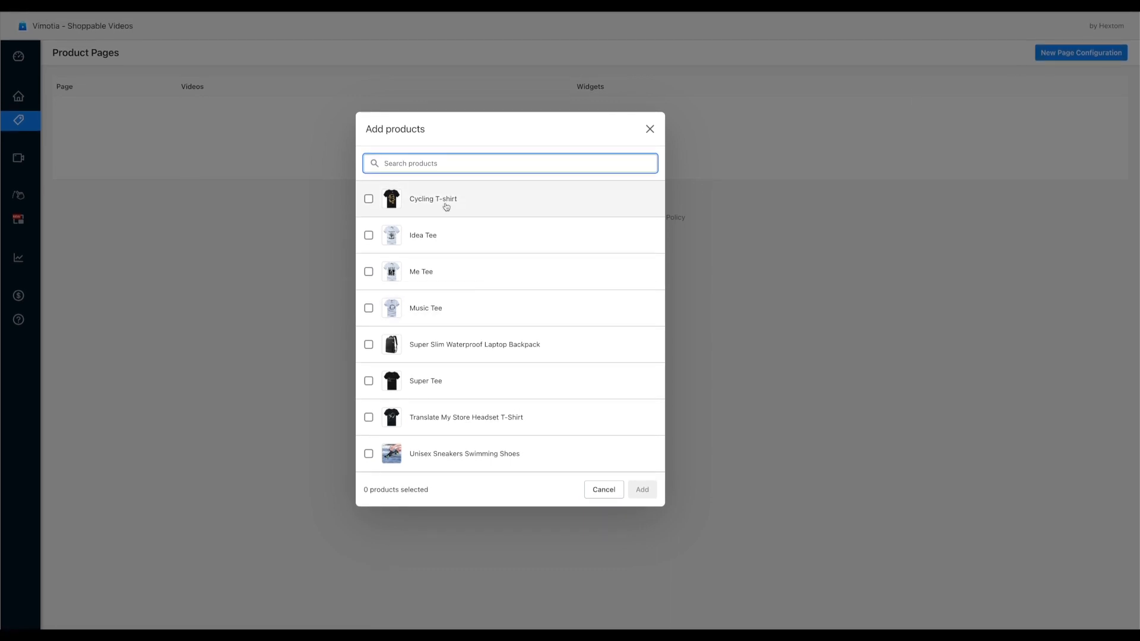
mouse_move(371, 328)
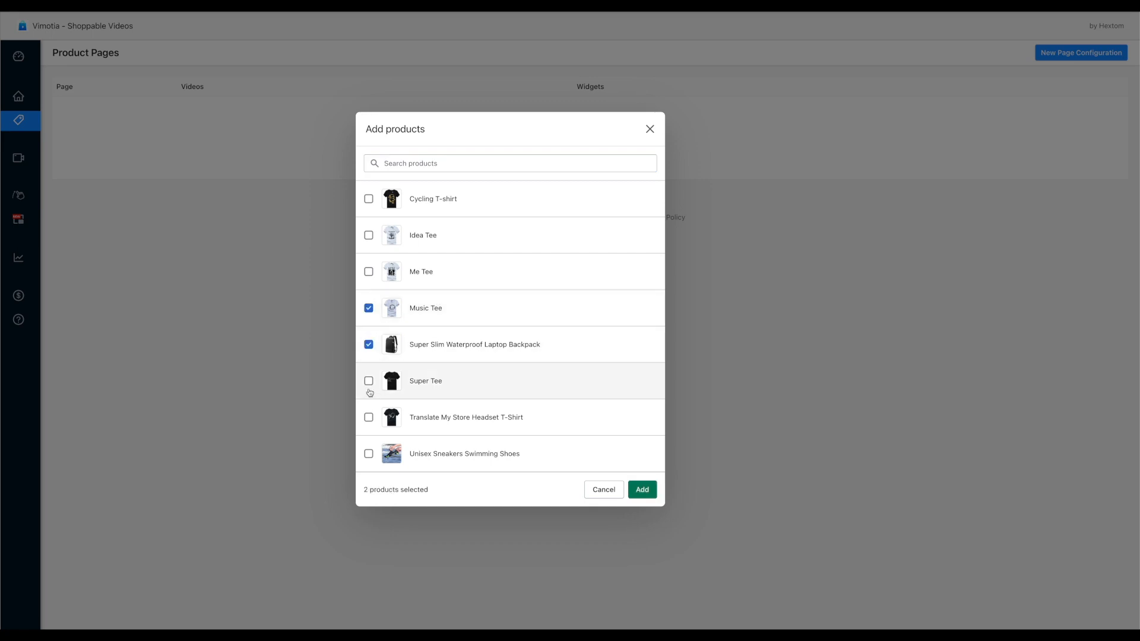
left_click(368, 381)
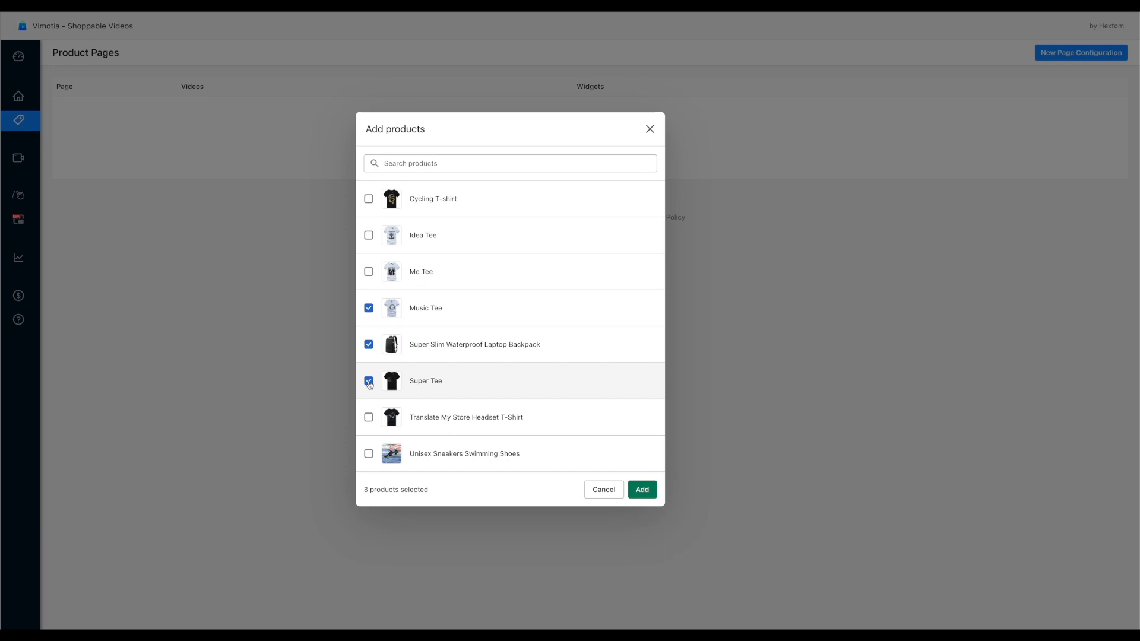
left_click(368, 381)
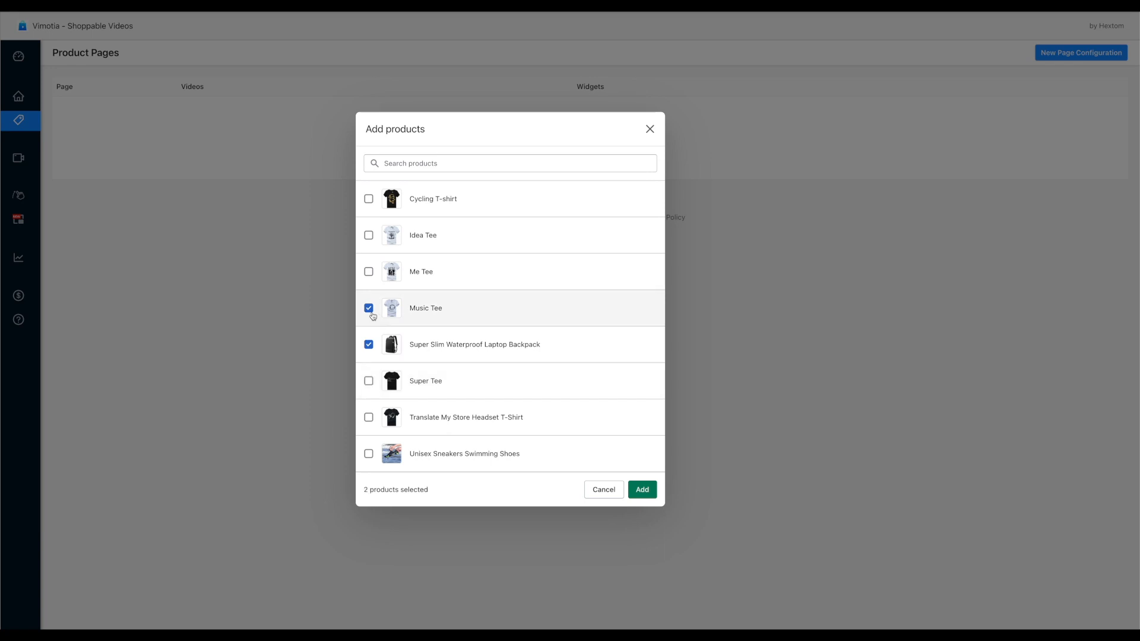
left_click(369, 309)
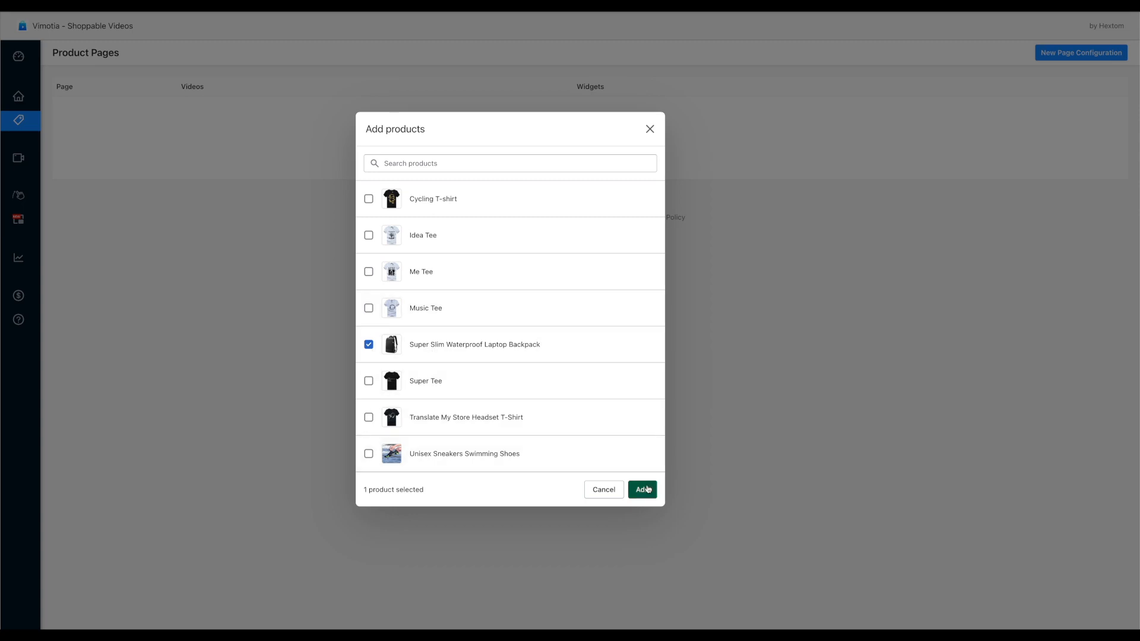
Confirm the backpack and check its page preview at desktop and mobile sizes
left_click(641, 489)
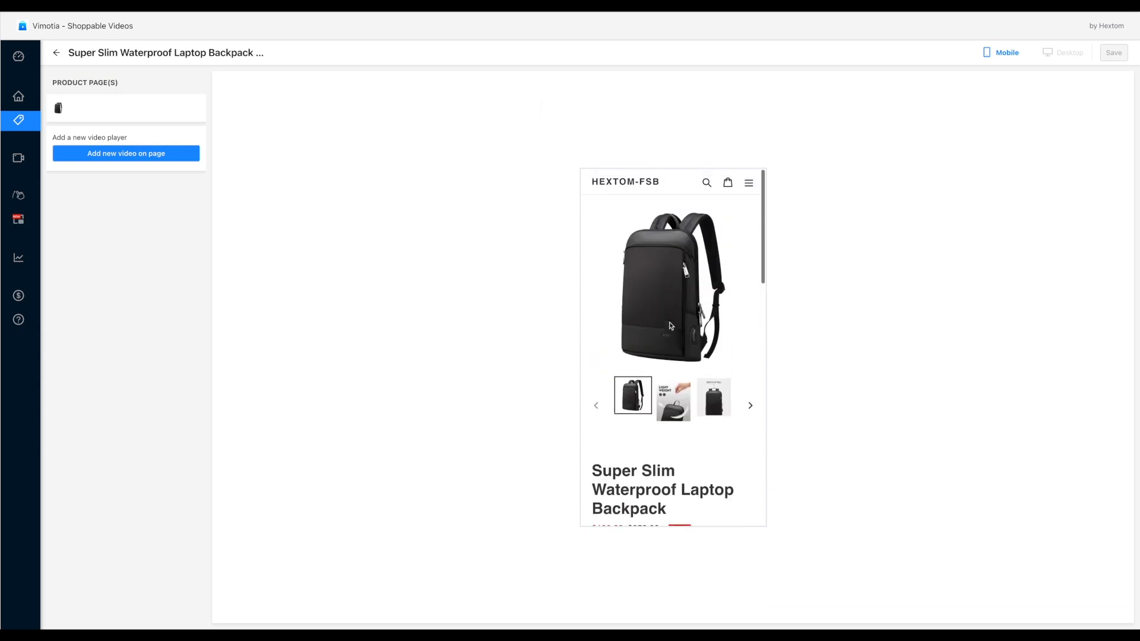
left_click(1063, 53)
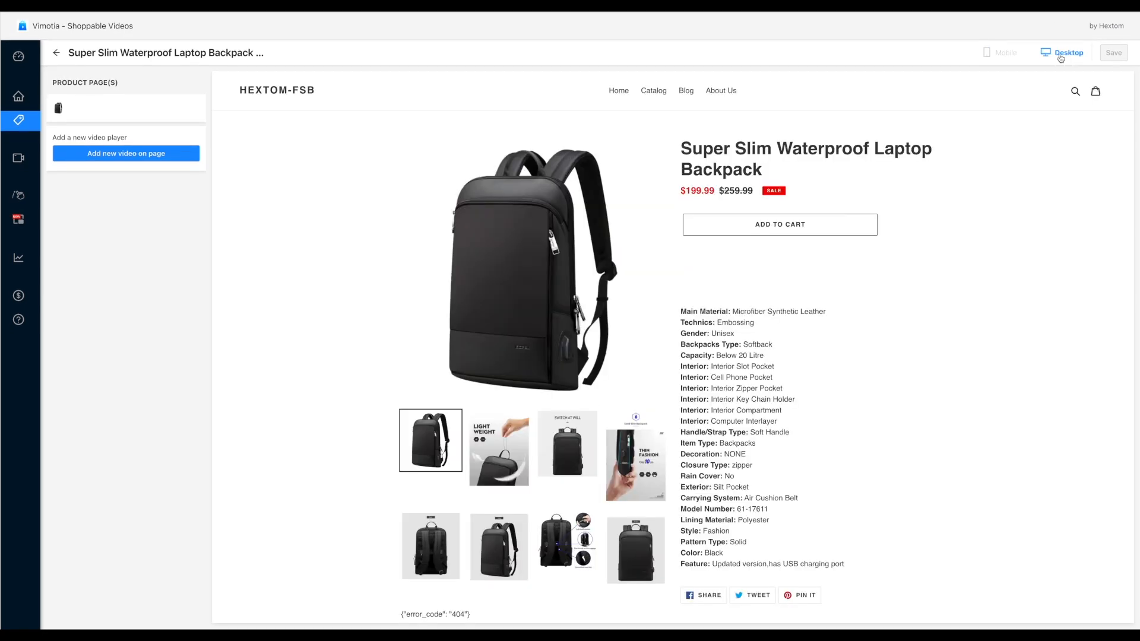
scroll("down", 3)
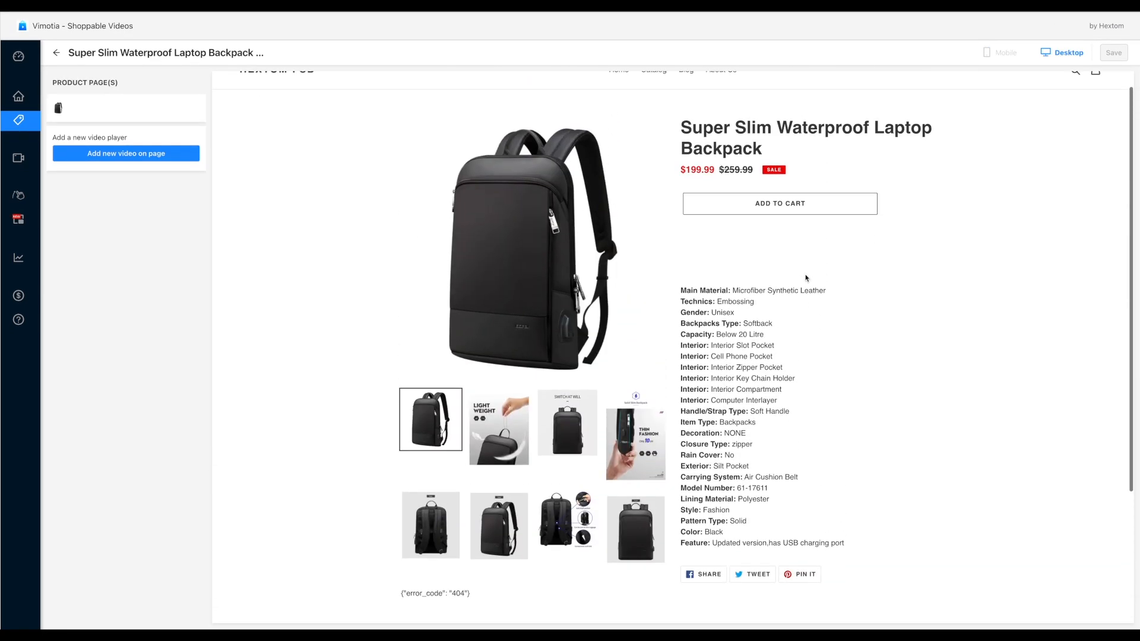
left_click(1006, 53)
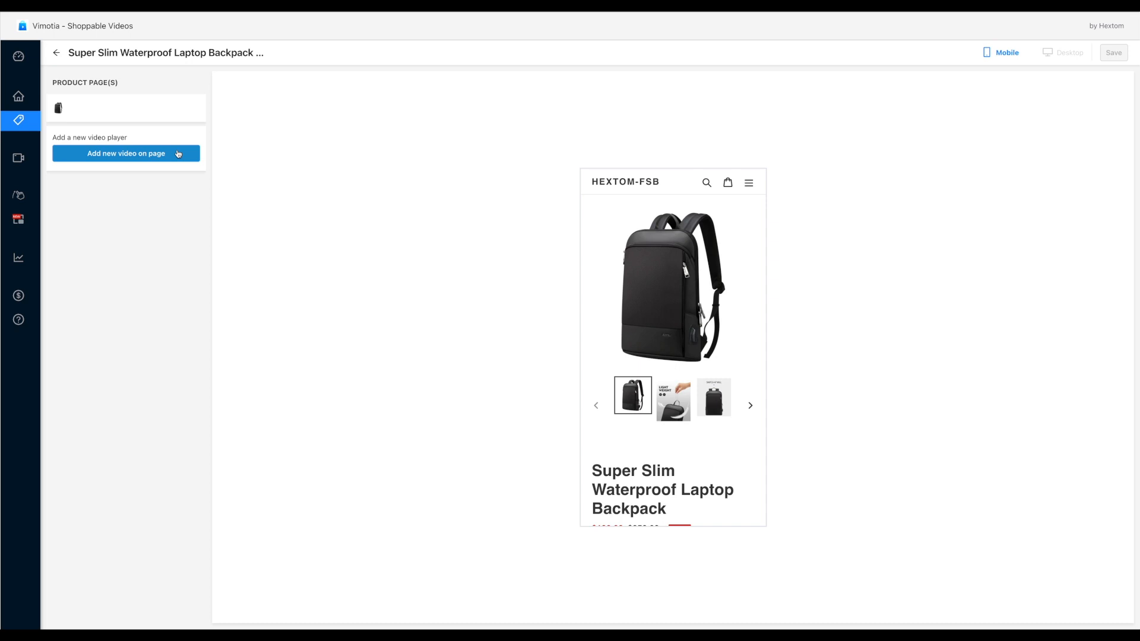
Add a new video player to the page using slim_backpack.mp4
left_click(126, 153)
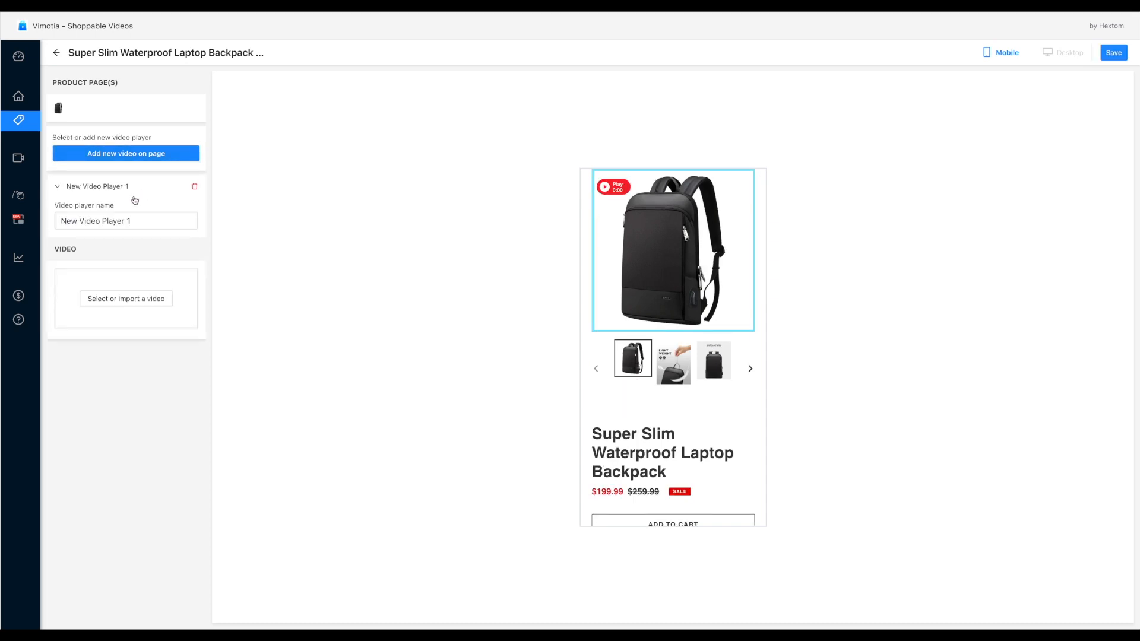
mouse_move(126, 300)
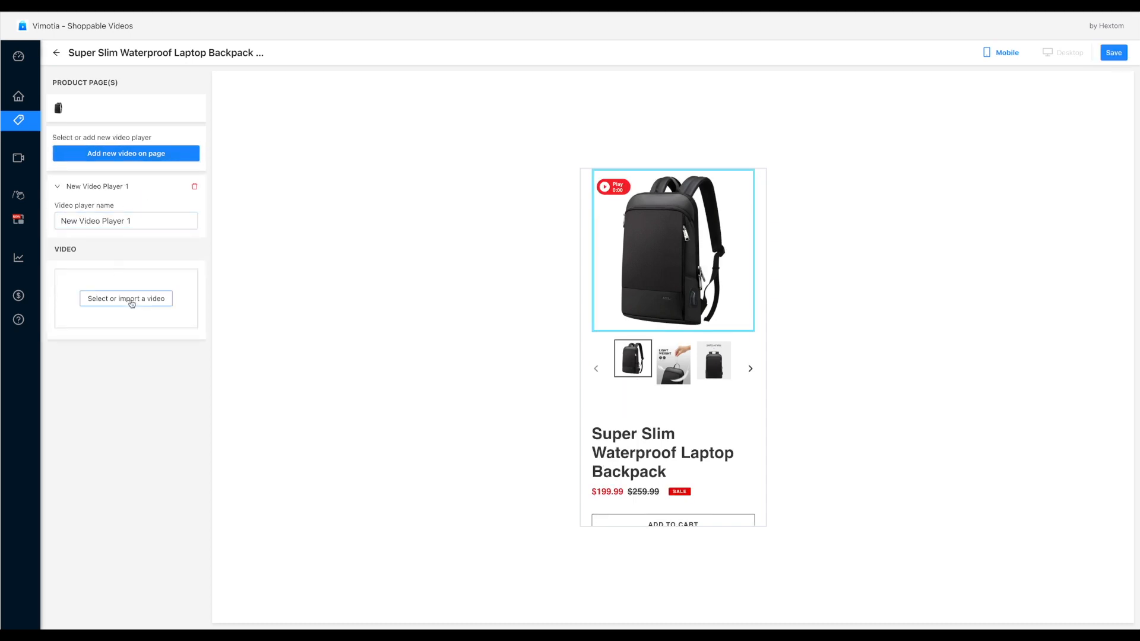
left_click(126, 299)
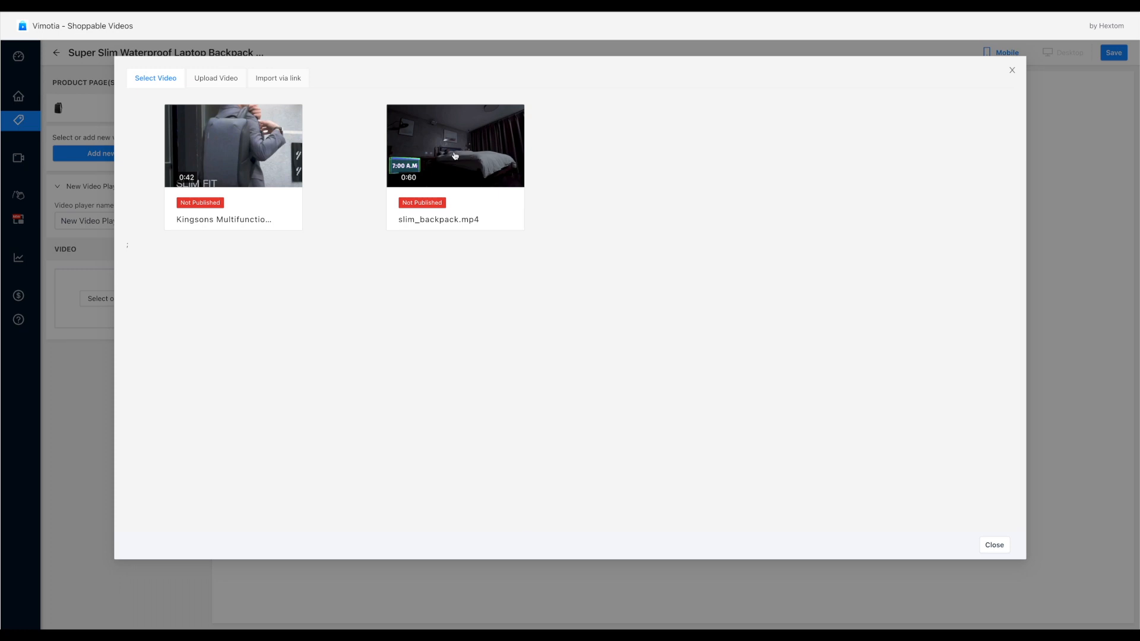
left_click(455, 145)
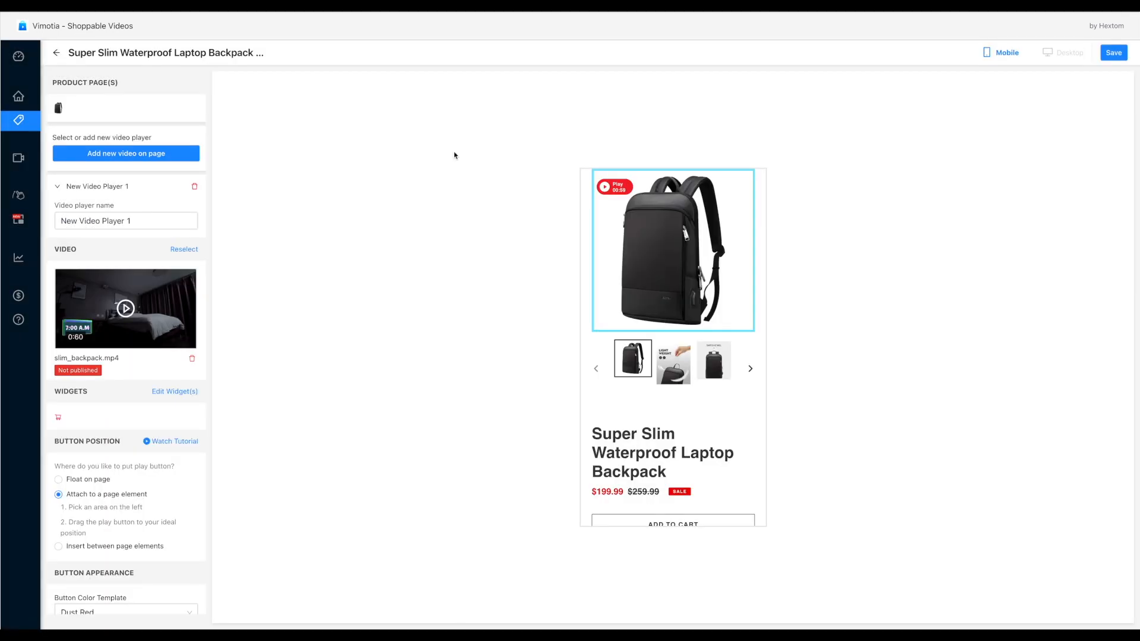
scroll("down", 3)
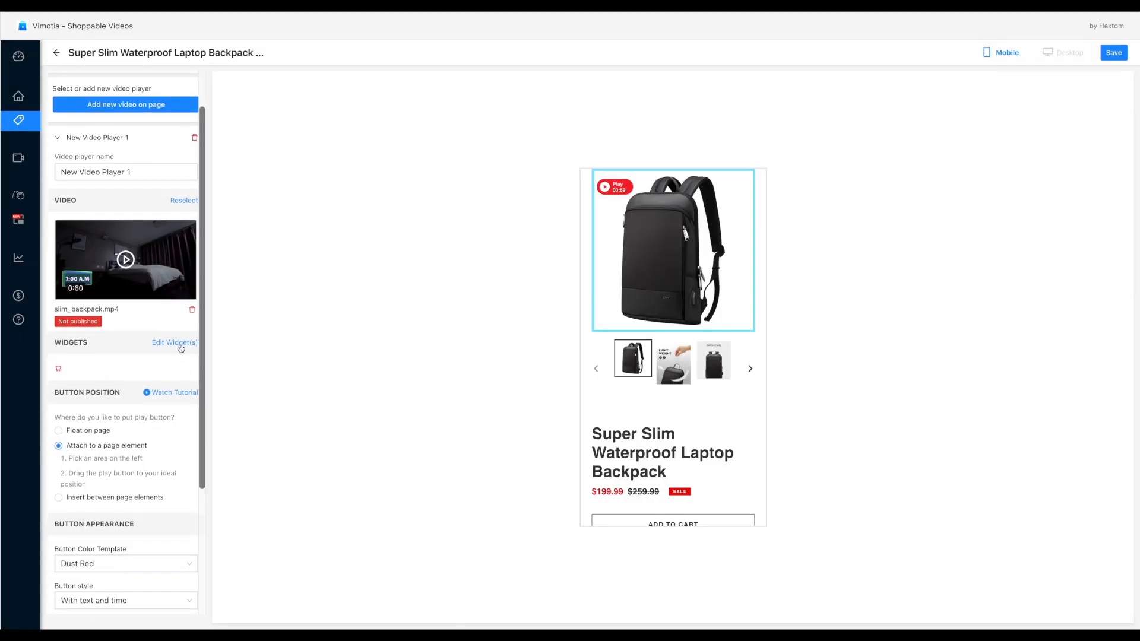
Change the Add To Cart widget's message content to 'Free shipping' and confirm
left_click(174, 342)
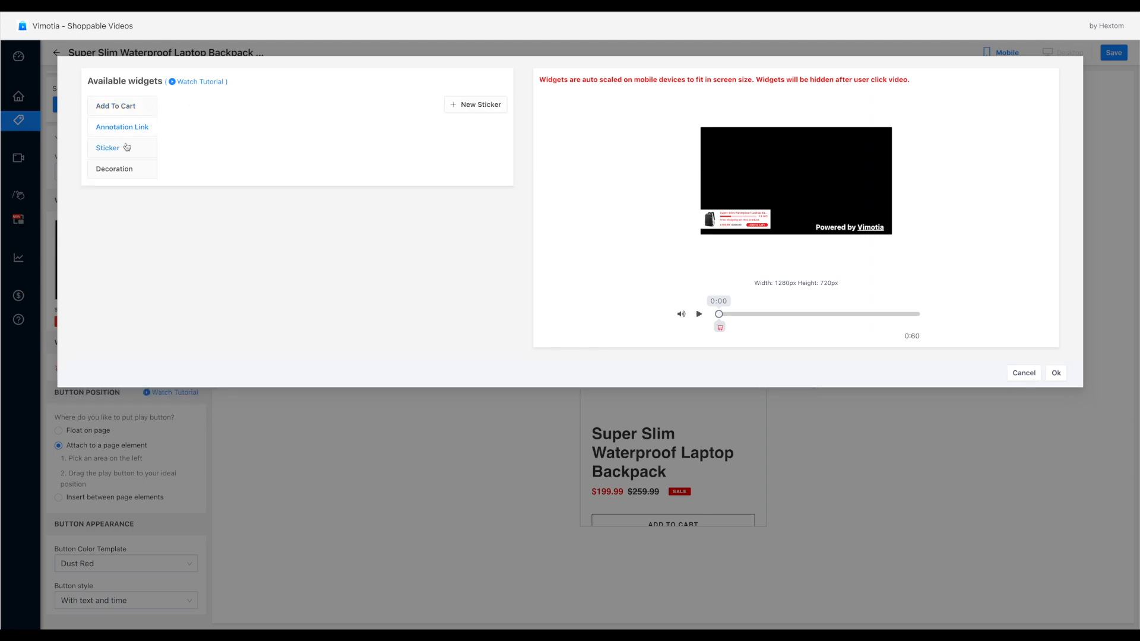
left_click(114, 169)
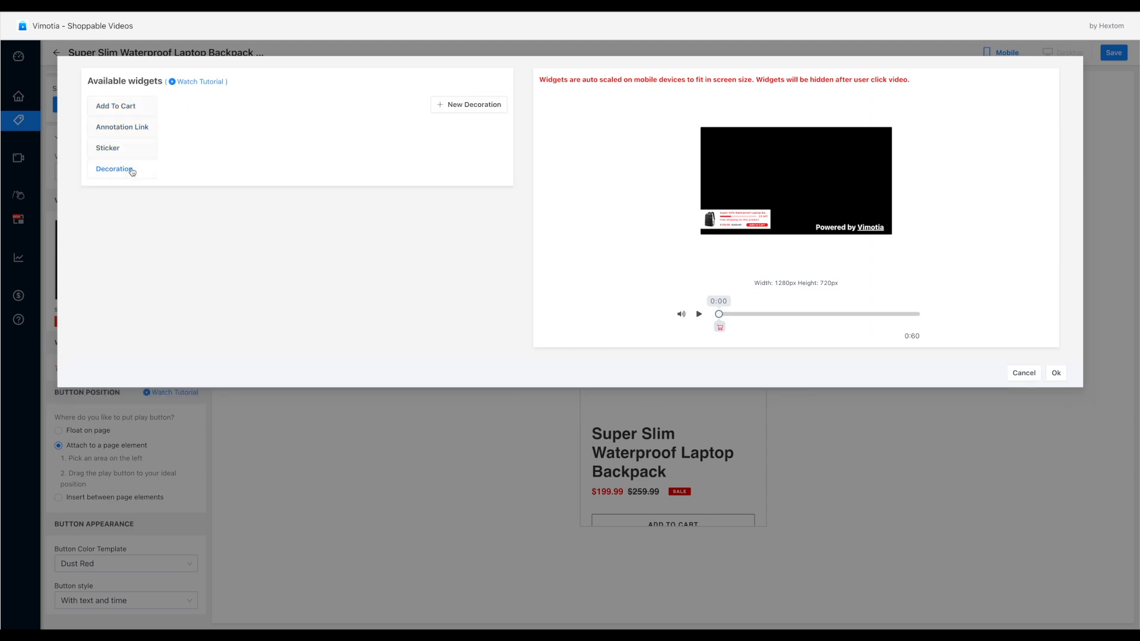
left_click(115, 106)
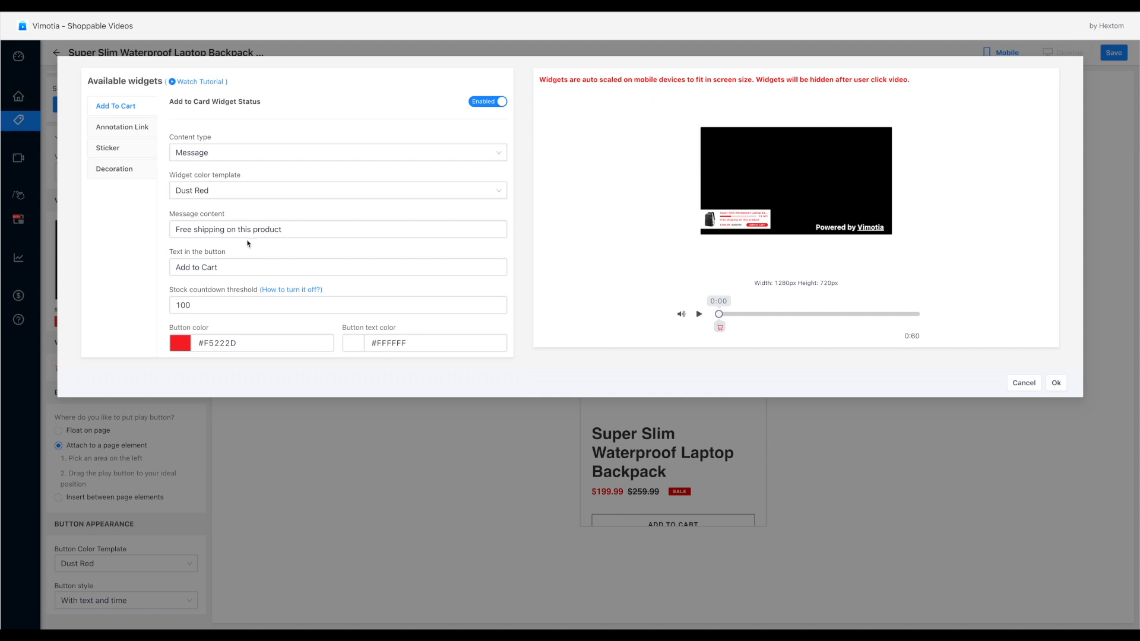
double_click(253, 229)
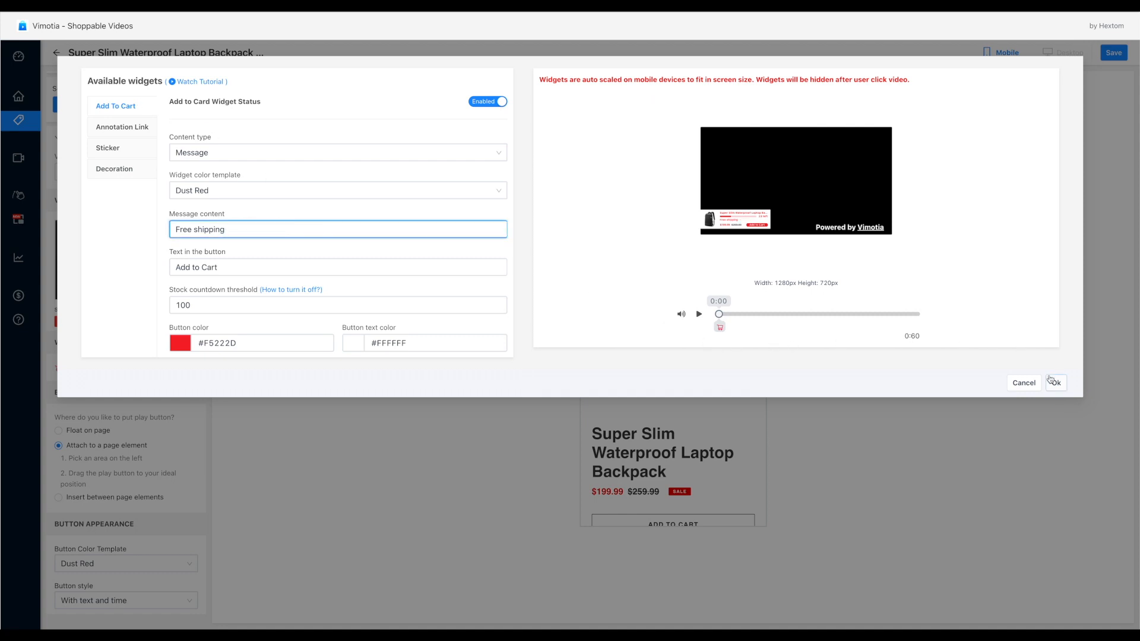
left_click(1057, 383)
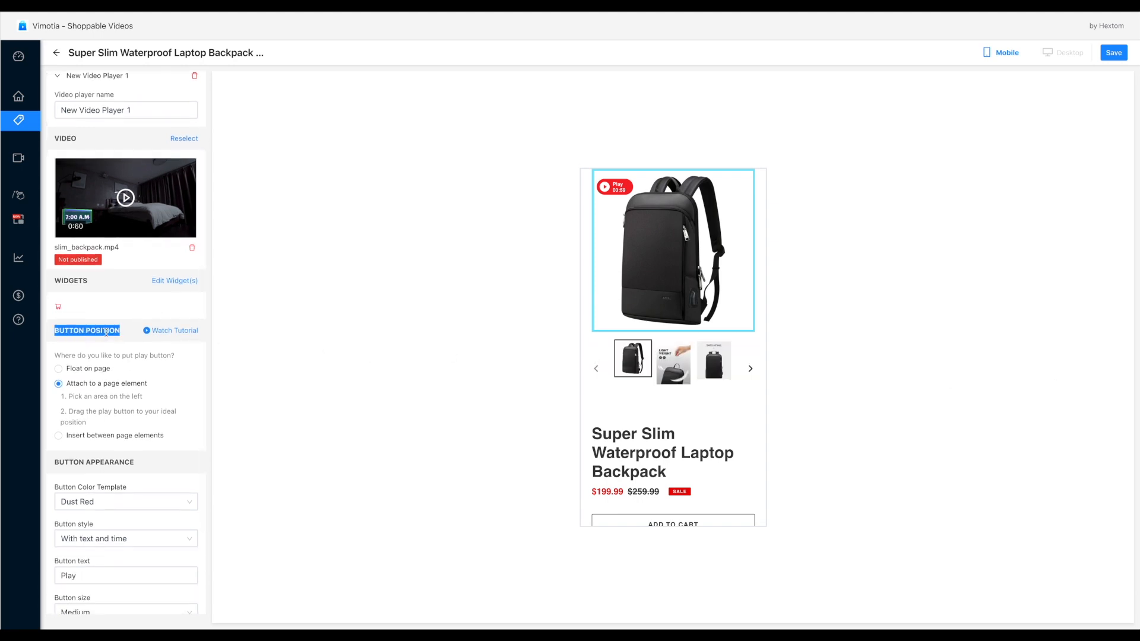
Try Float and Attach positions, then set the play button to Insert between page elements
scroll("down", 3)
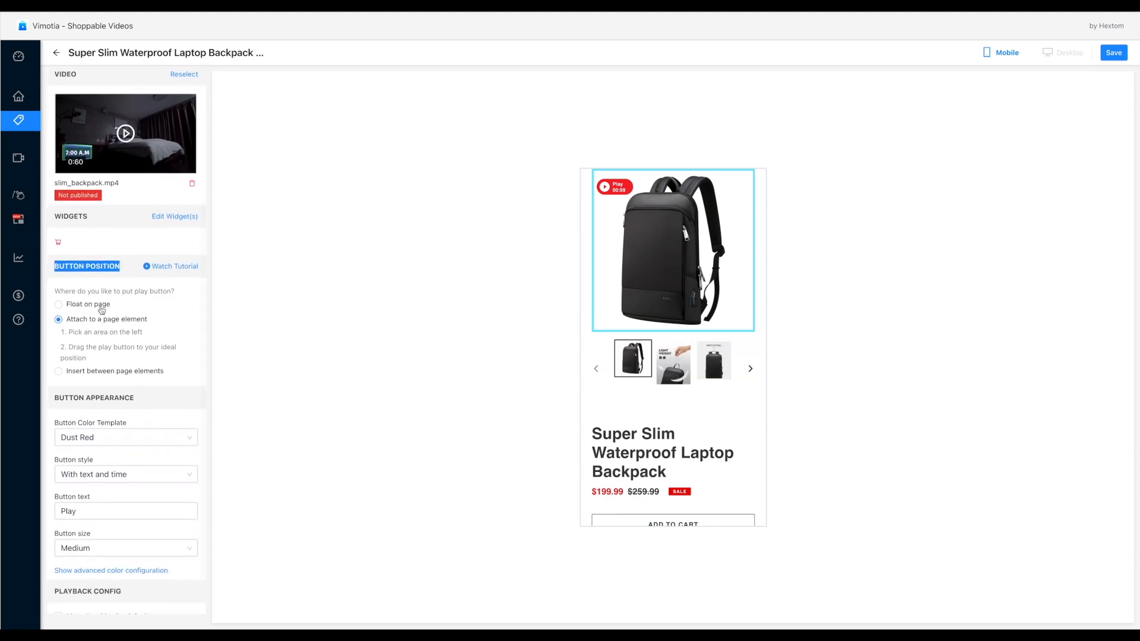
left_click(58, 304)
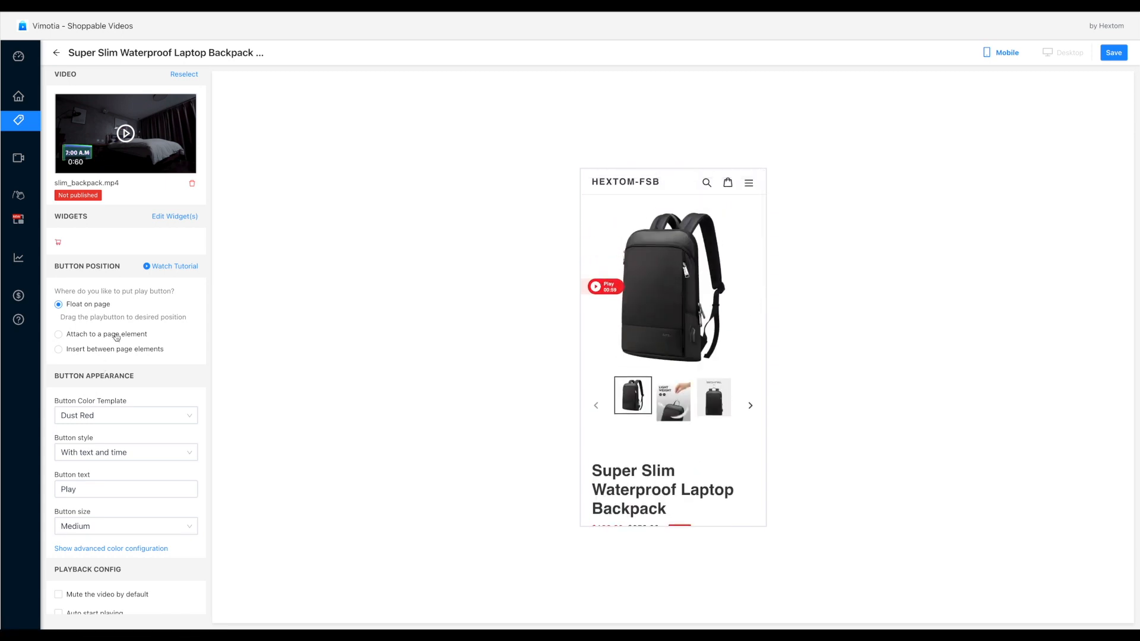
left_click(58, 335)
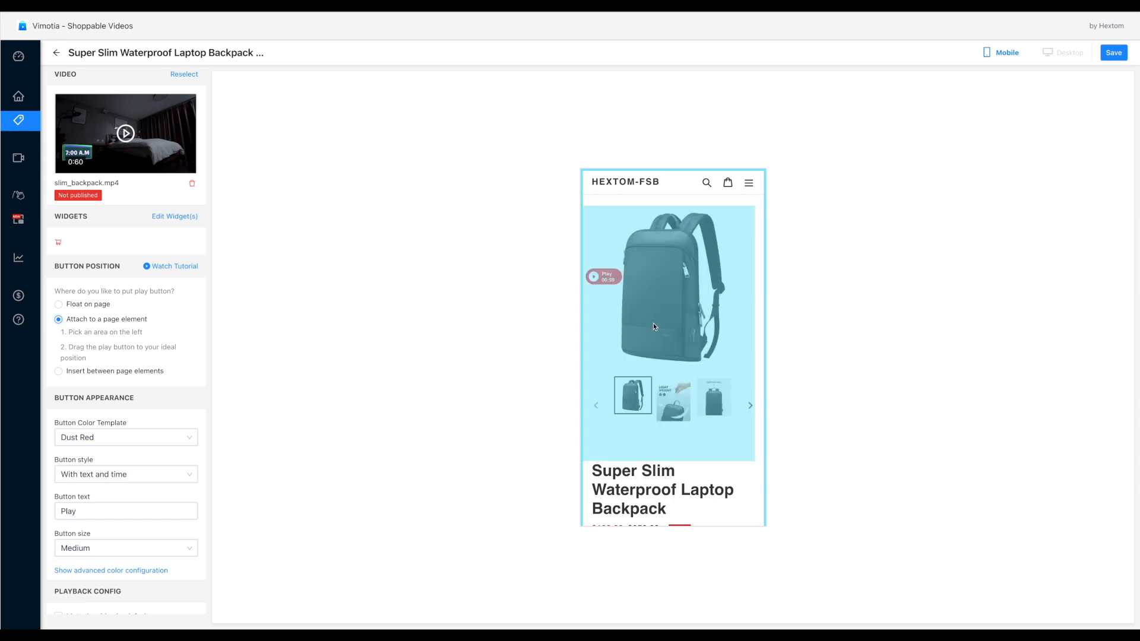
scroll("down", 3)
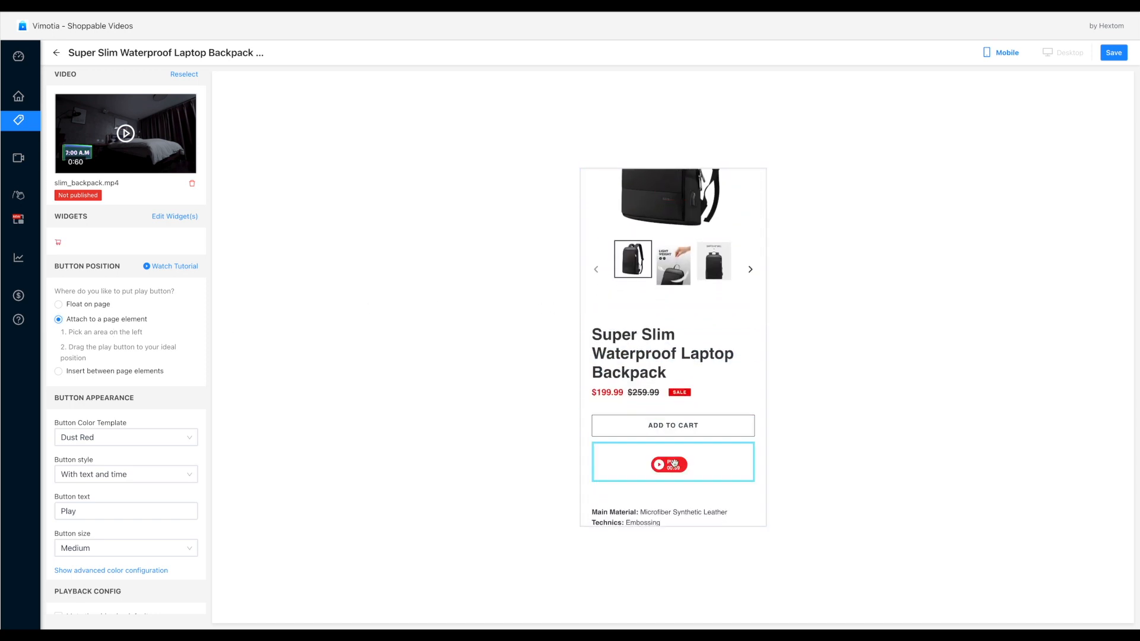
scroll("down", 3)
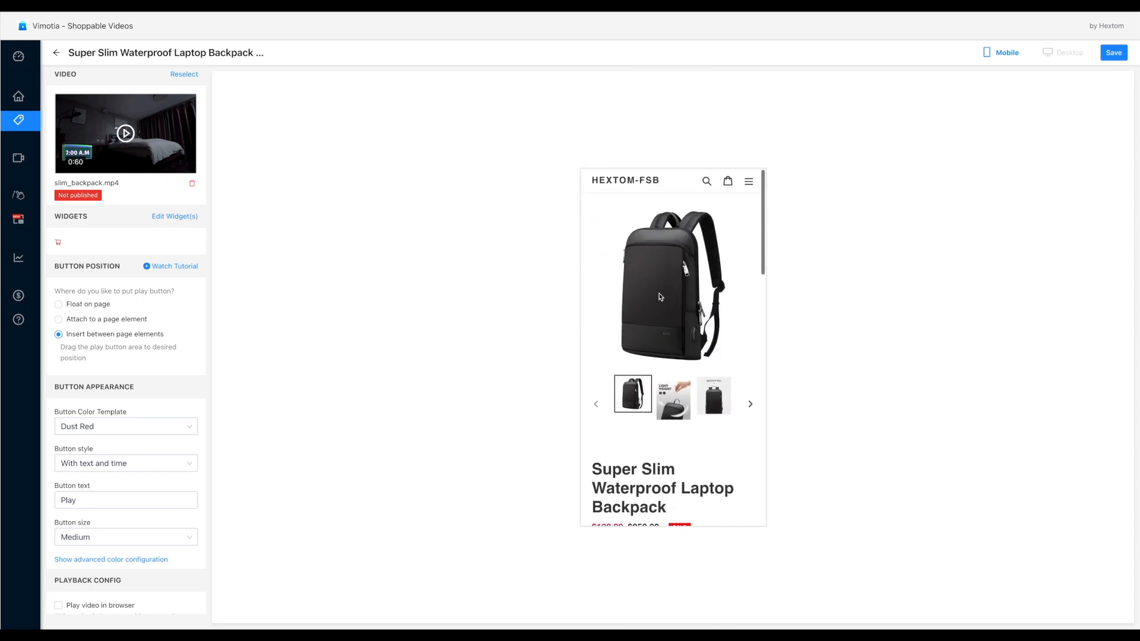
Attach the play button to the product image, near its lower centre
left_click(59, 320)
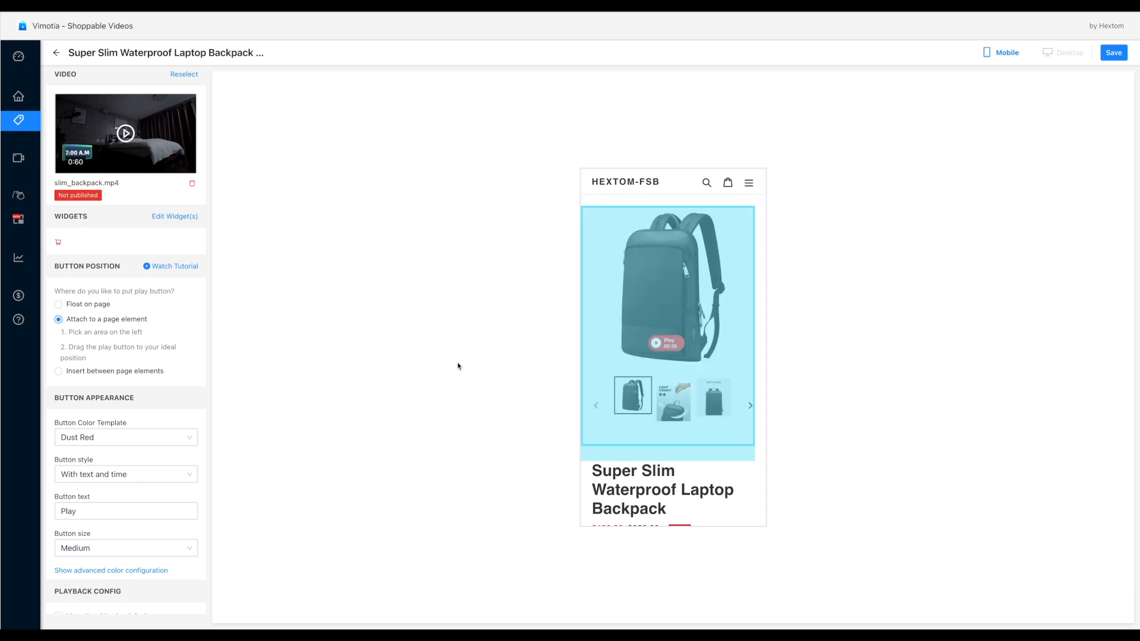
scroll("down", 3)
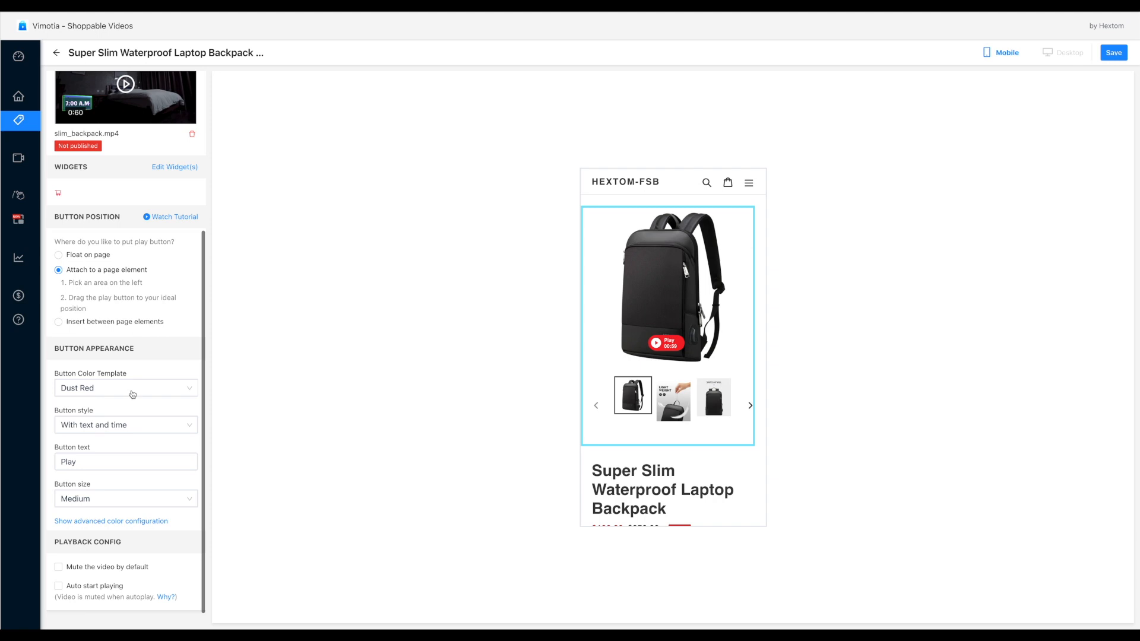
left_click(126, 388)
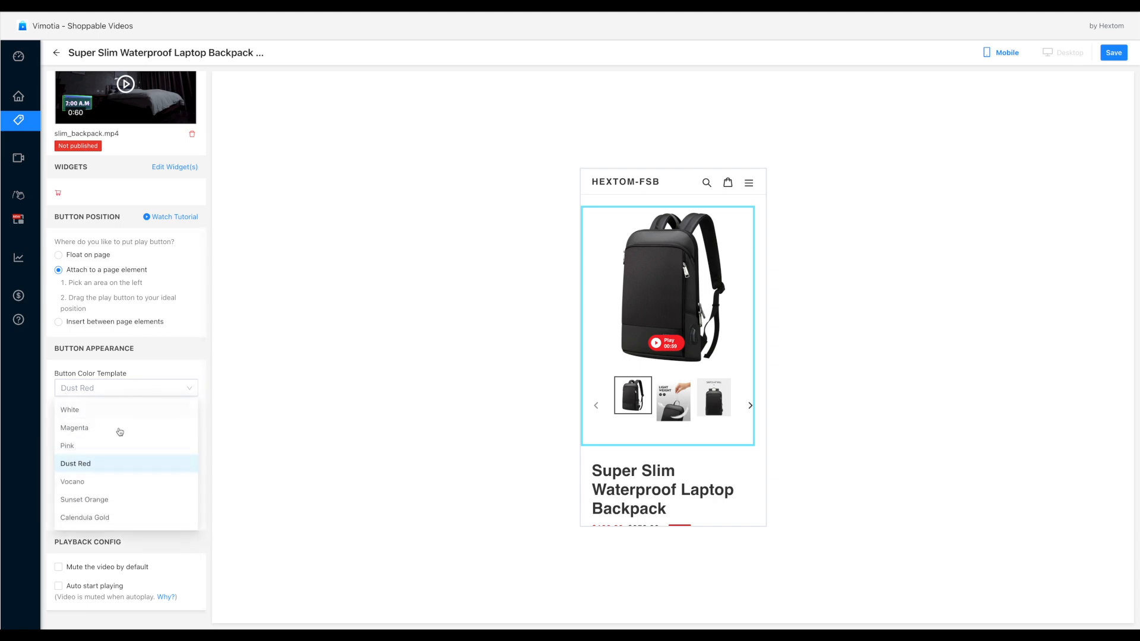
scroll("down", 3)
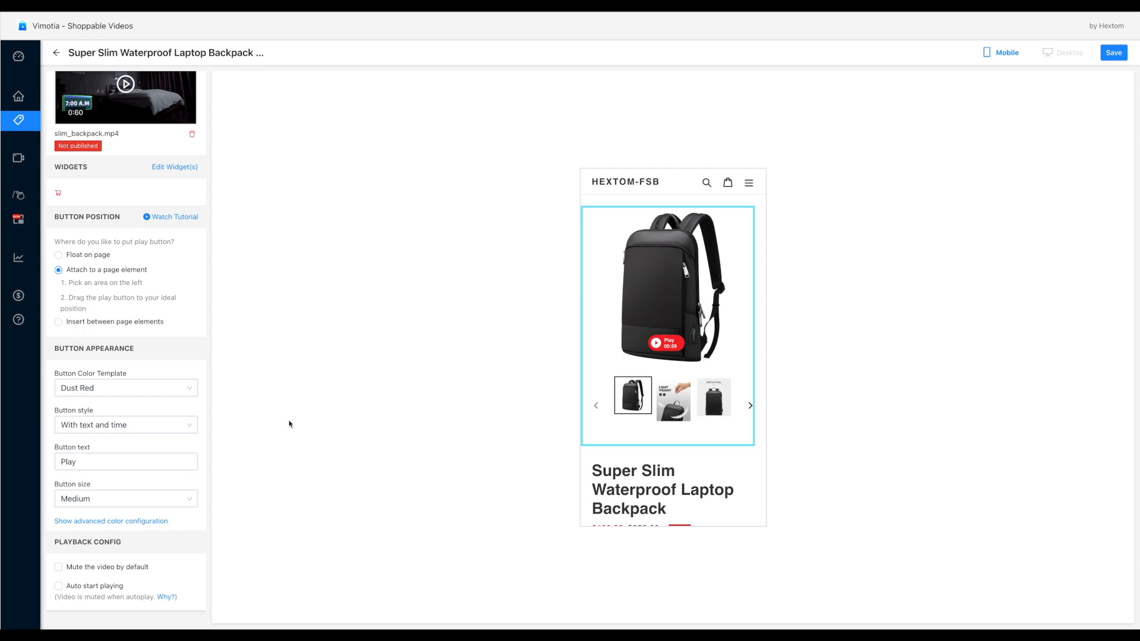
mouse_move(1064, 54)
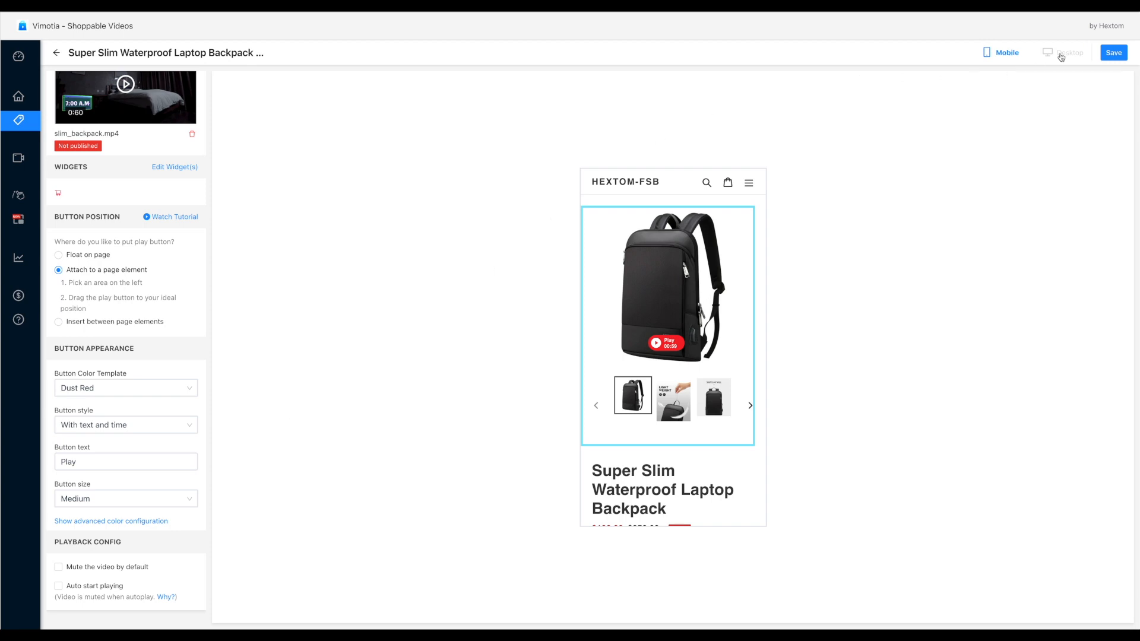
Set the desktop layout's play button size to Small
left_click(1069, 52)
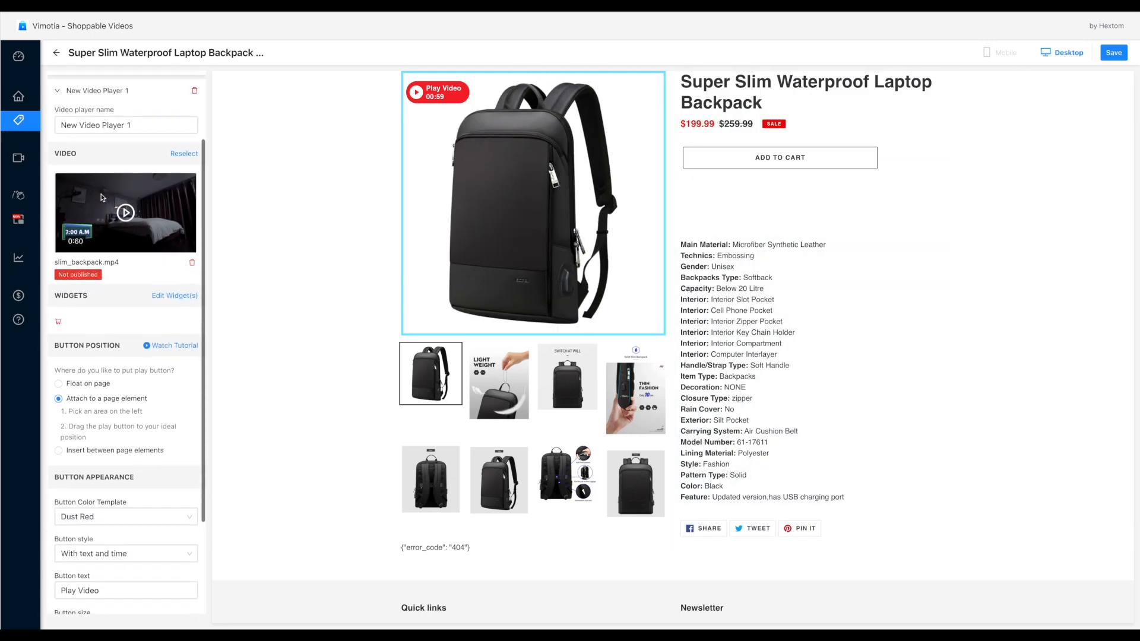
scroll("down", 3)
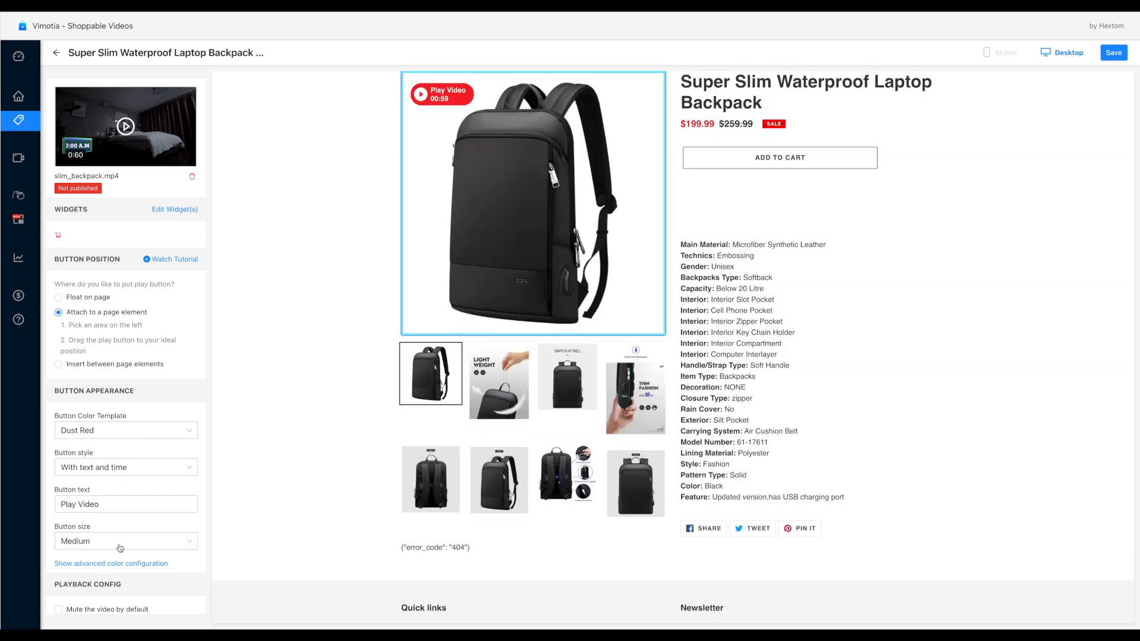
left_click(124, 542)
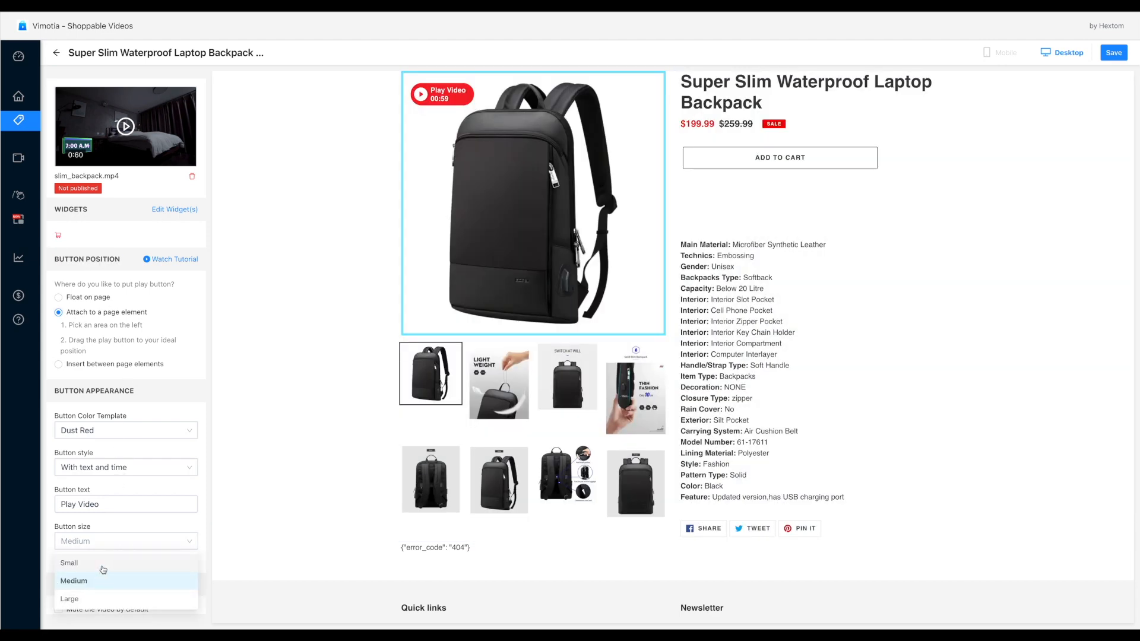
left_click(69, 563)
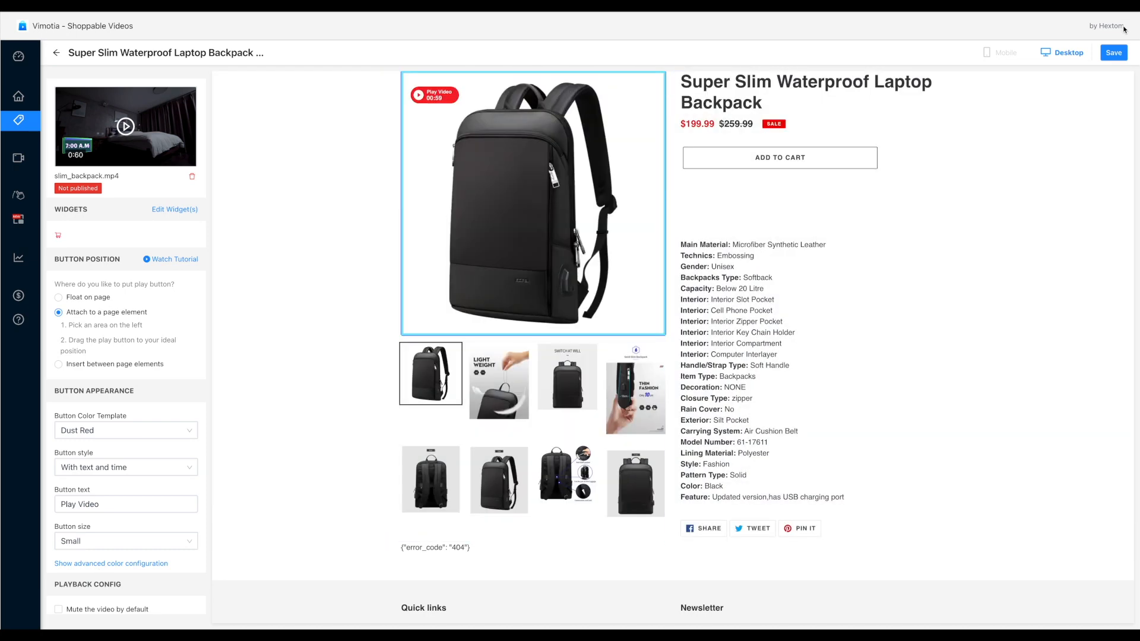
Save the configuration, confirming the both-layouts warning and the success message
left_click(1114, 52)
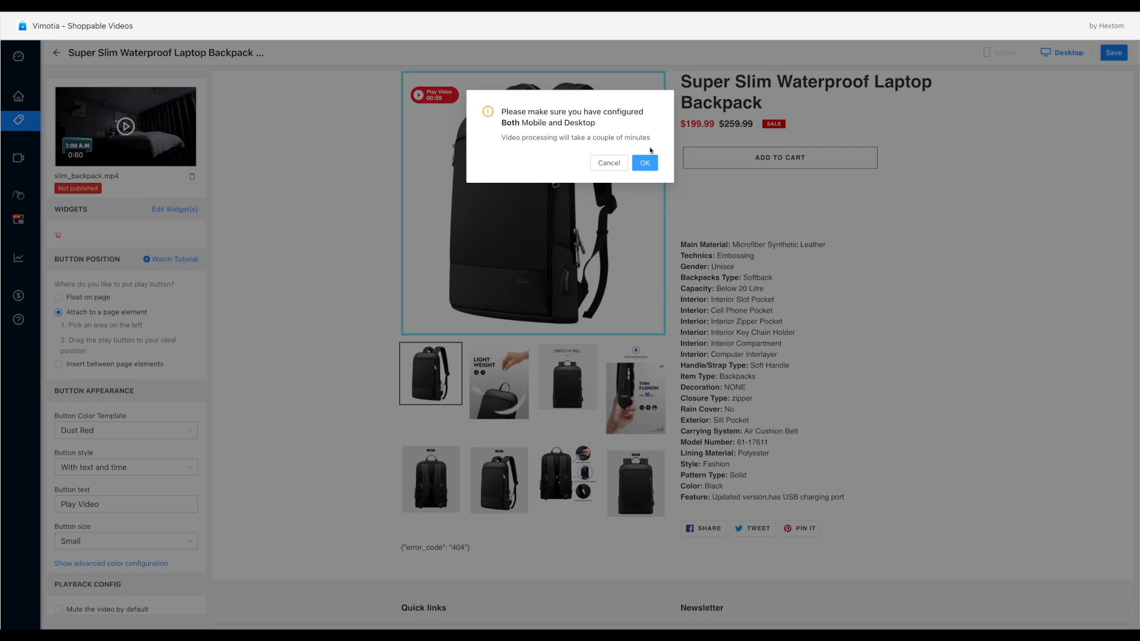
left_click(645, 163)
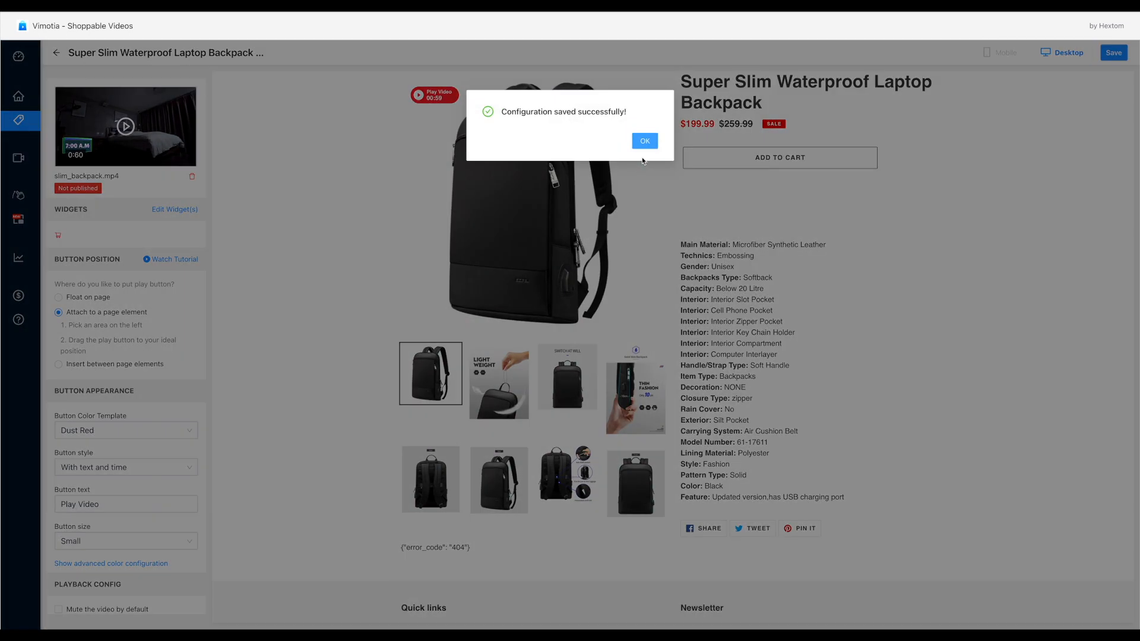
left_click(645, 140)
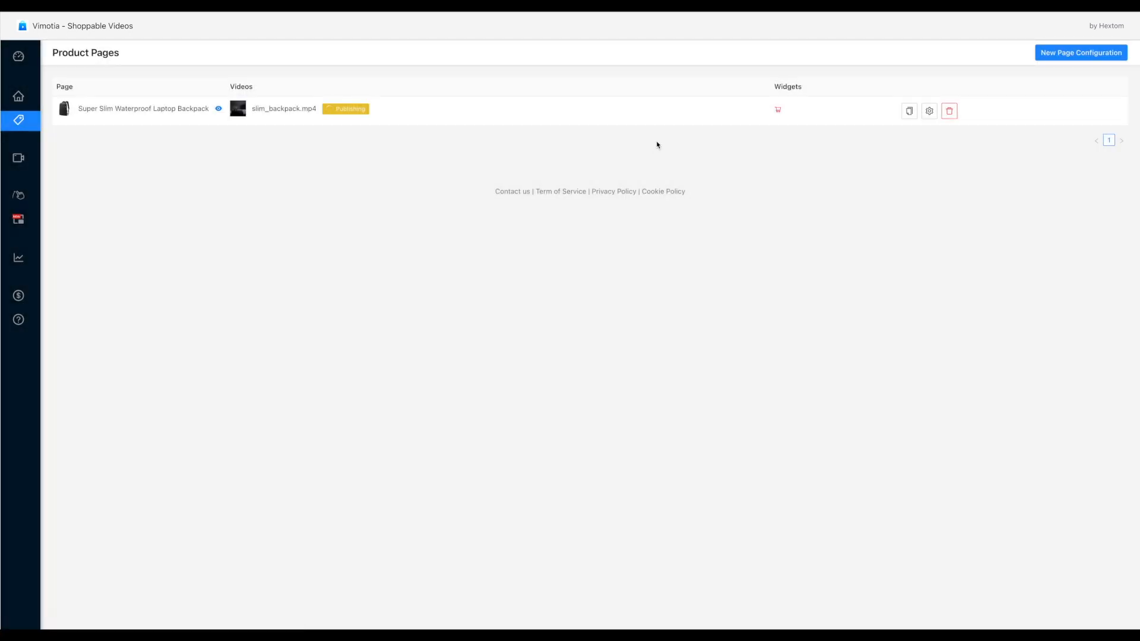
mouse_move(295, 205)
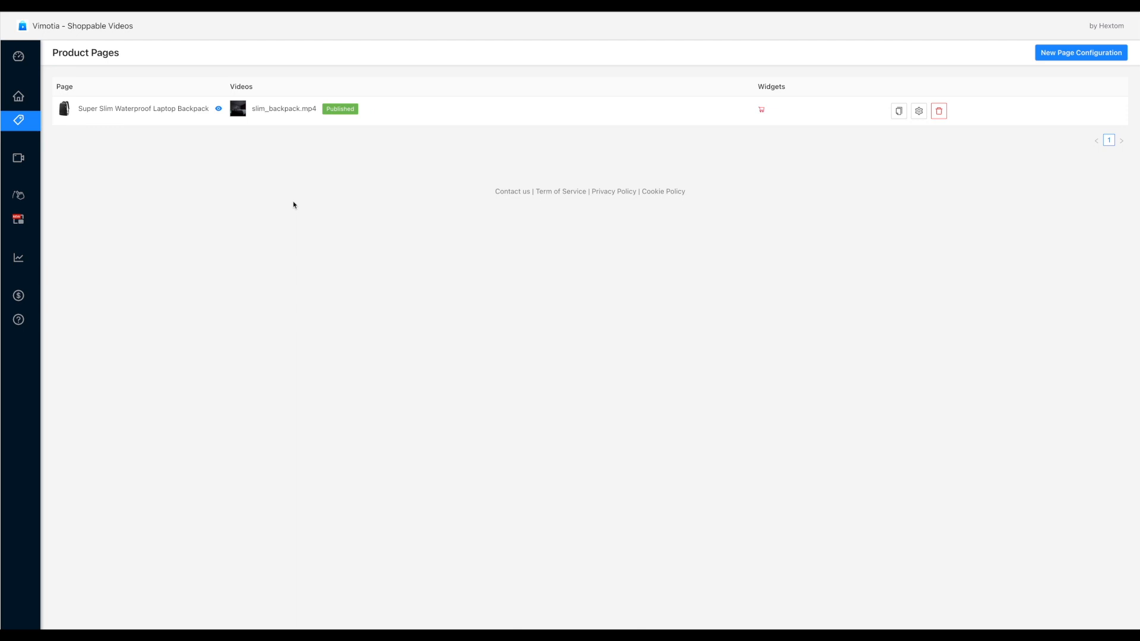
mouse_move(219, 109)
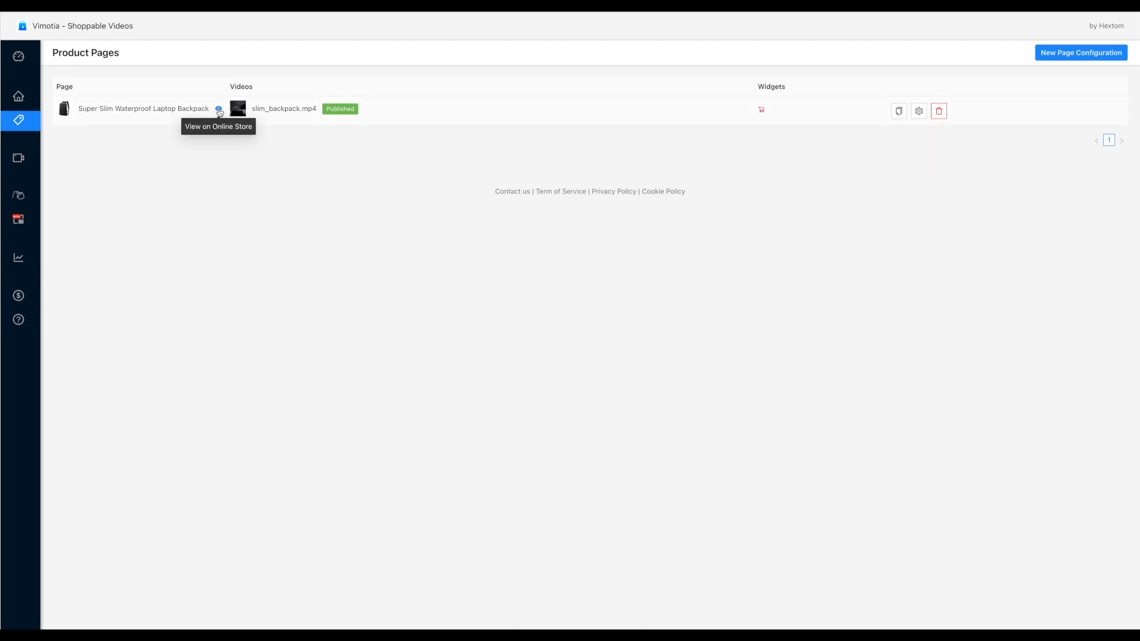
View the live backpack page, play the video and add the backpack to cart from its widget
left_click(219, 108)
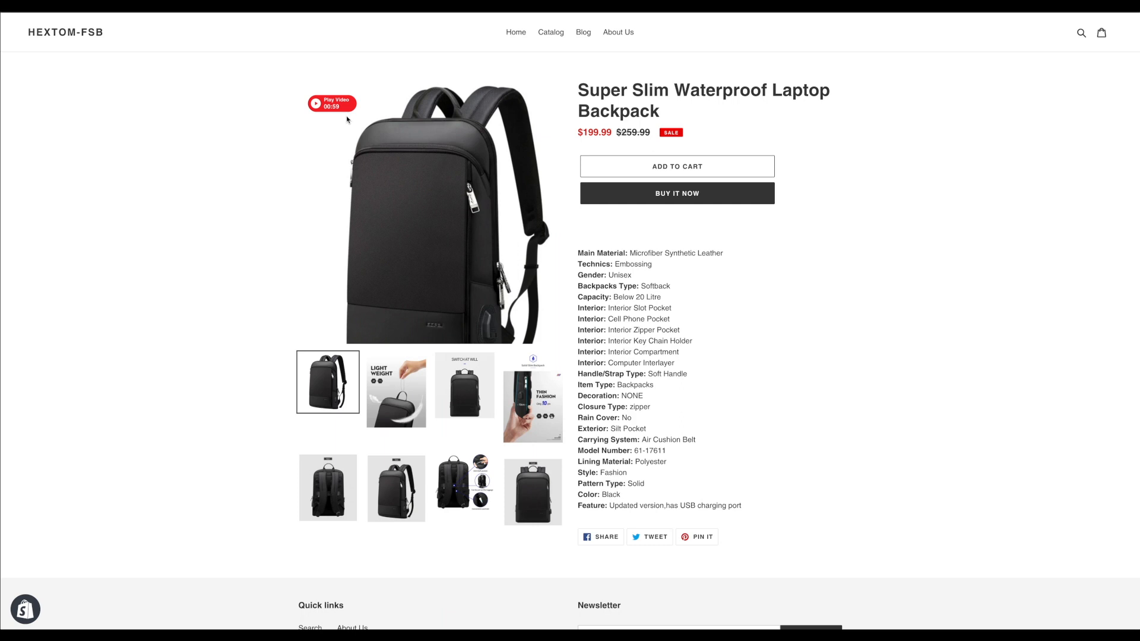
left_click(330, 102)
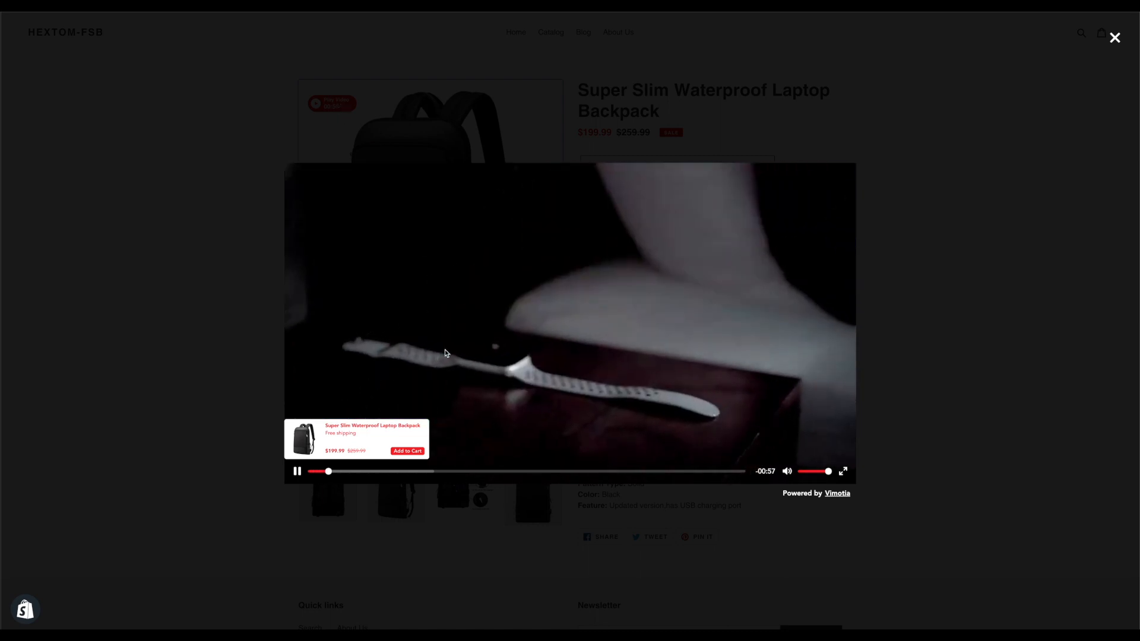
left_click(408, 451)
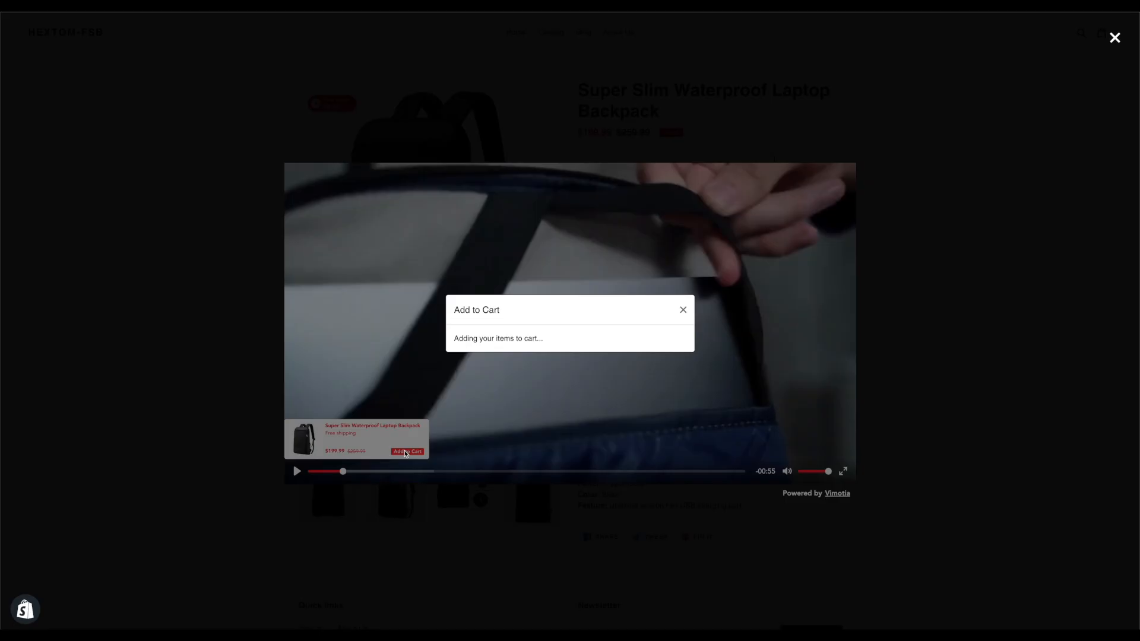
left_click(406, 451)
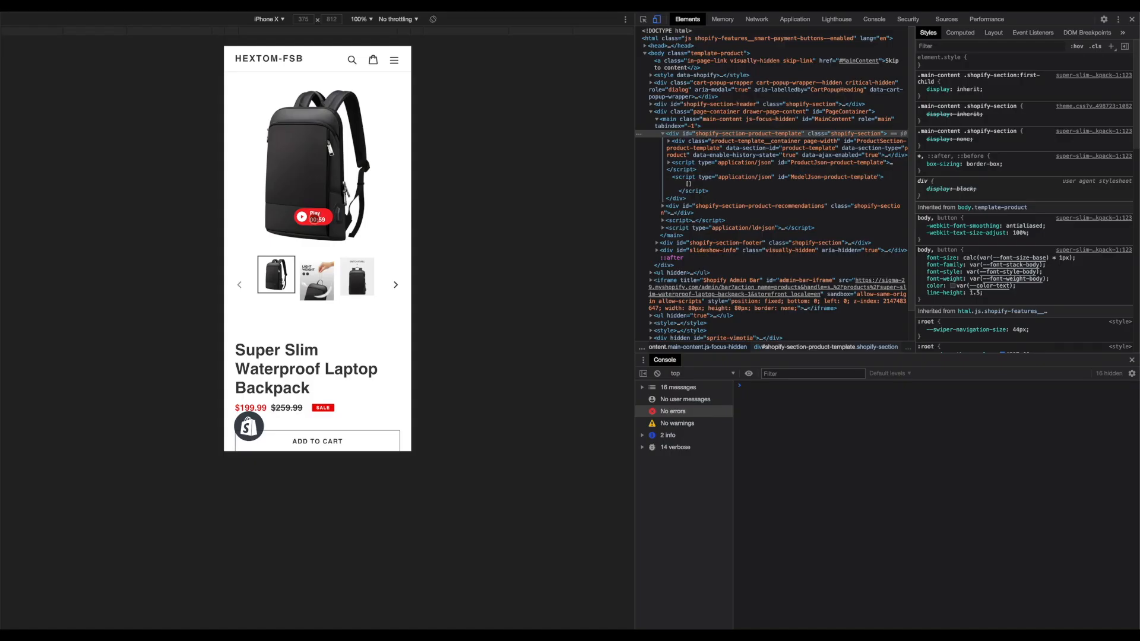
Return from the DevTools iPhone X preview to the Vimotia Product Pages list
left_click(312, 216)
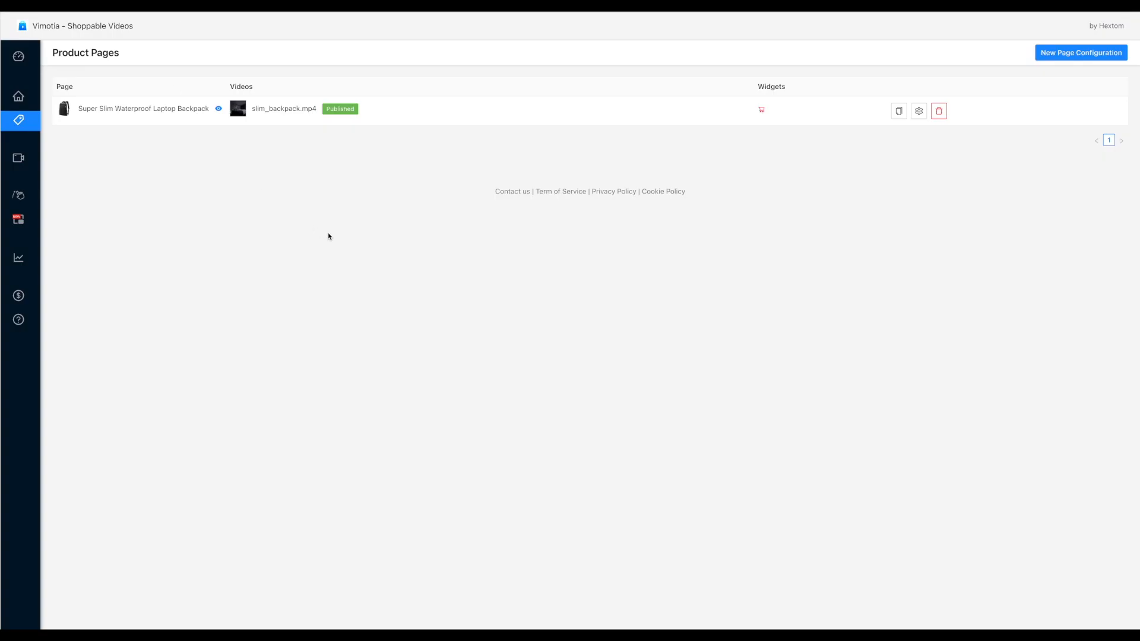
mouse_move(325, 236)
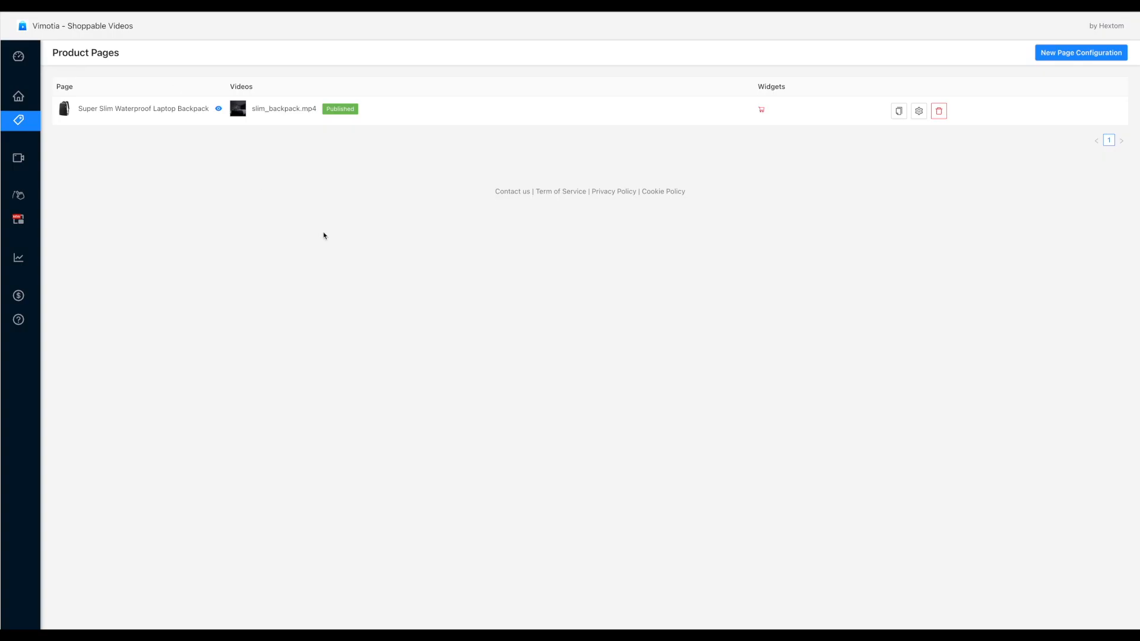
mouse_move(540, 145)
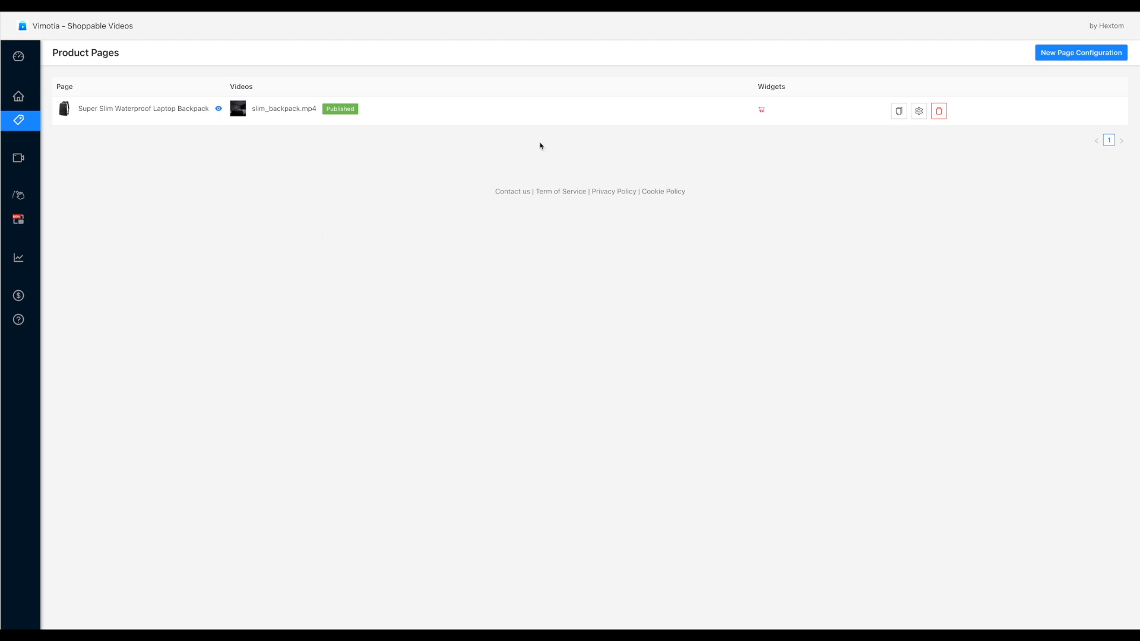
mouse_move(919, 112)
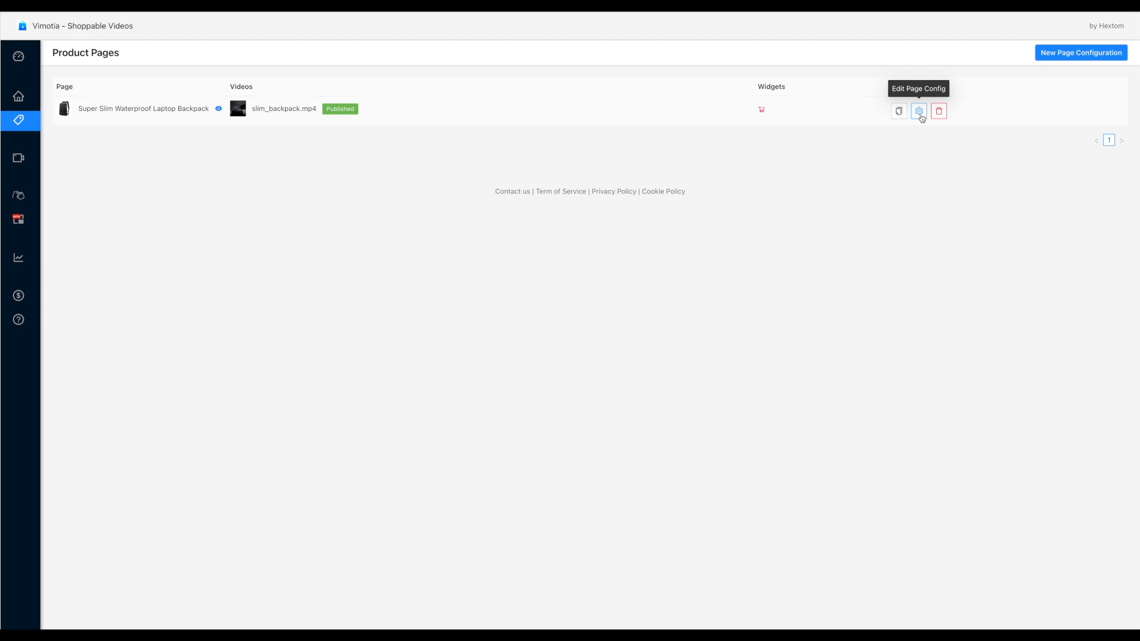
Reopen the Super Slim Waterproof Laptop Backpack page's video configuration via Edit Page Config
left_click(919, 112)
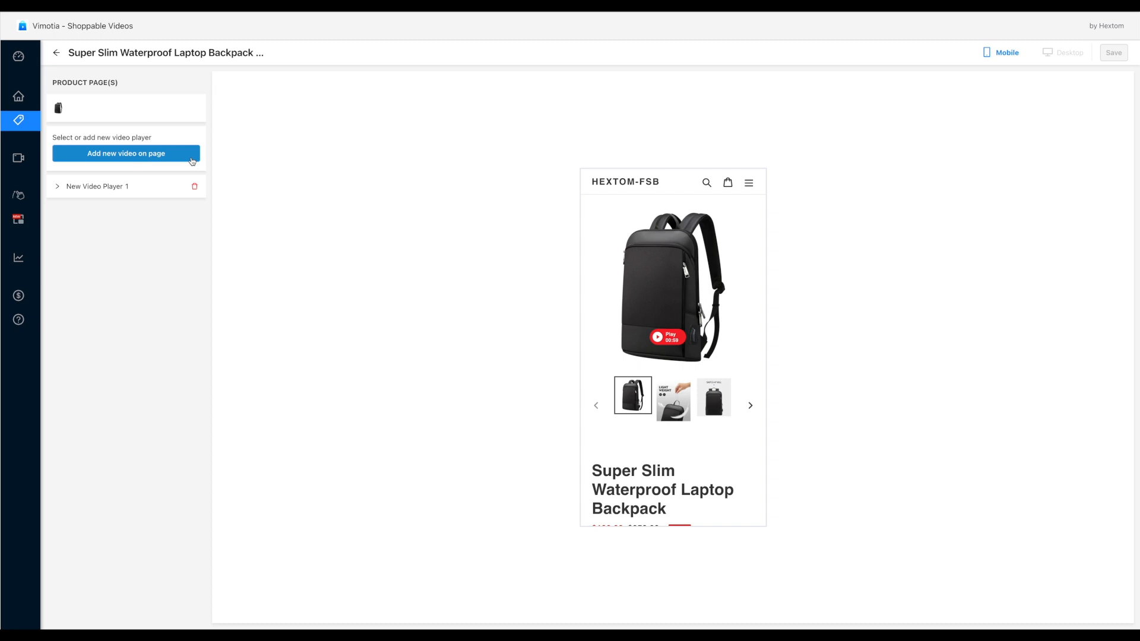
Add a second video player with the Kingsons backpack video, inserted between page elements
left_click(126, 153)
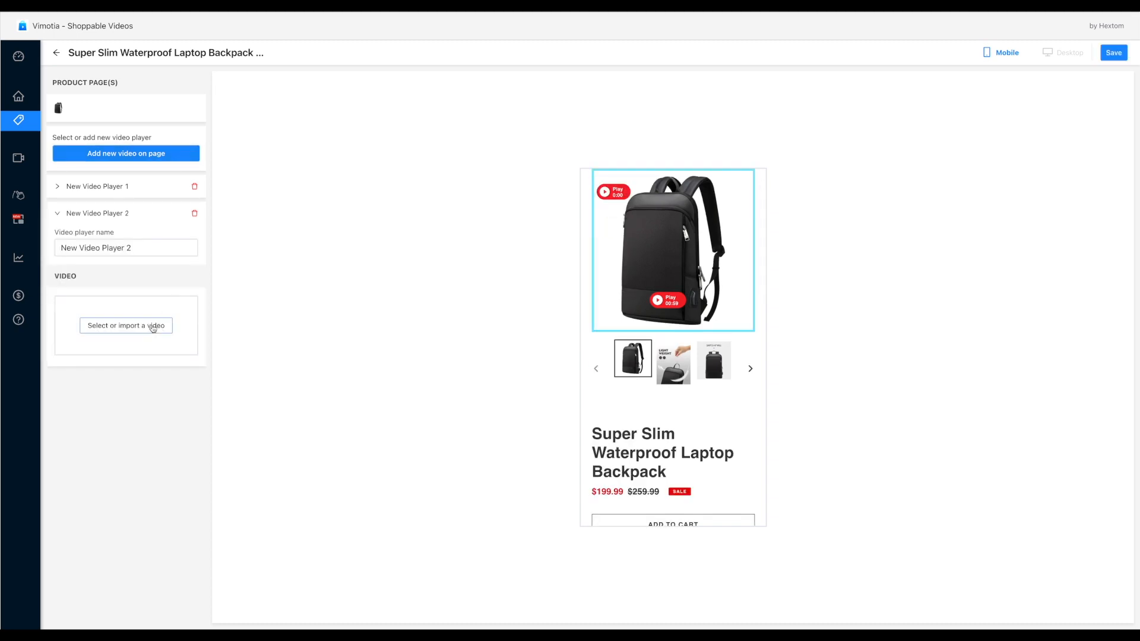
left_click(126, 326)
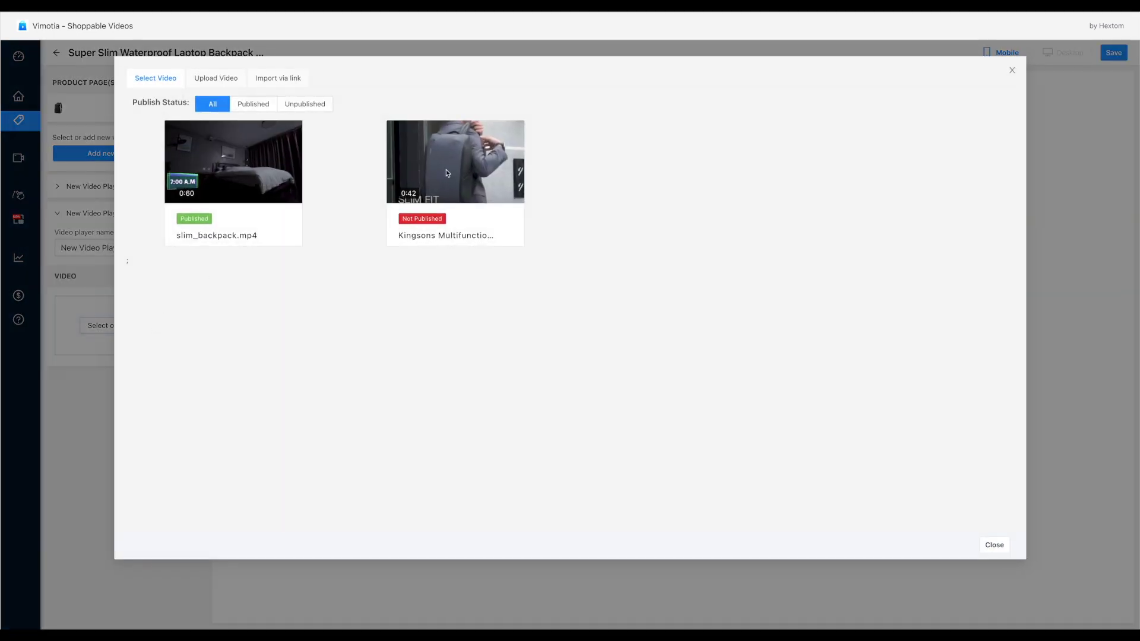
left_click(455, 162)
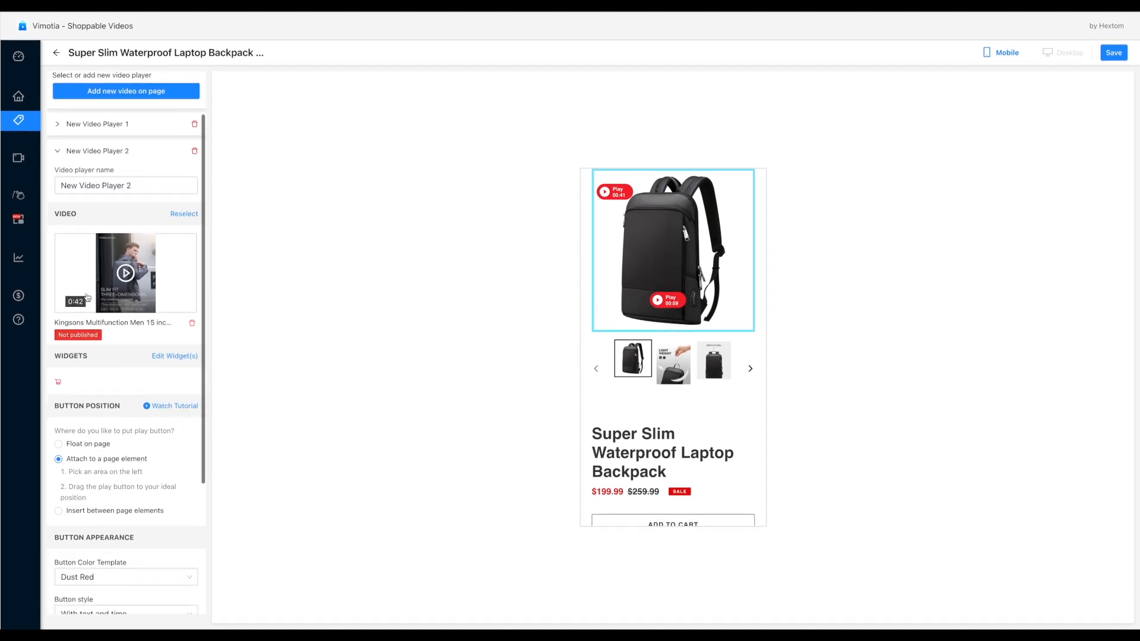
scroll("down", 3)
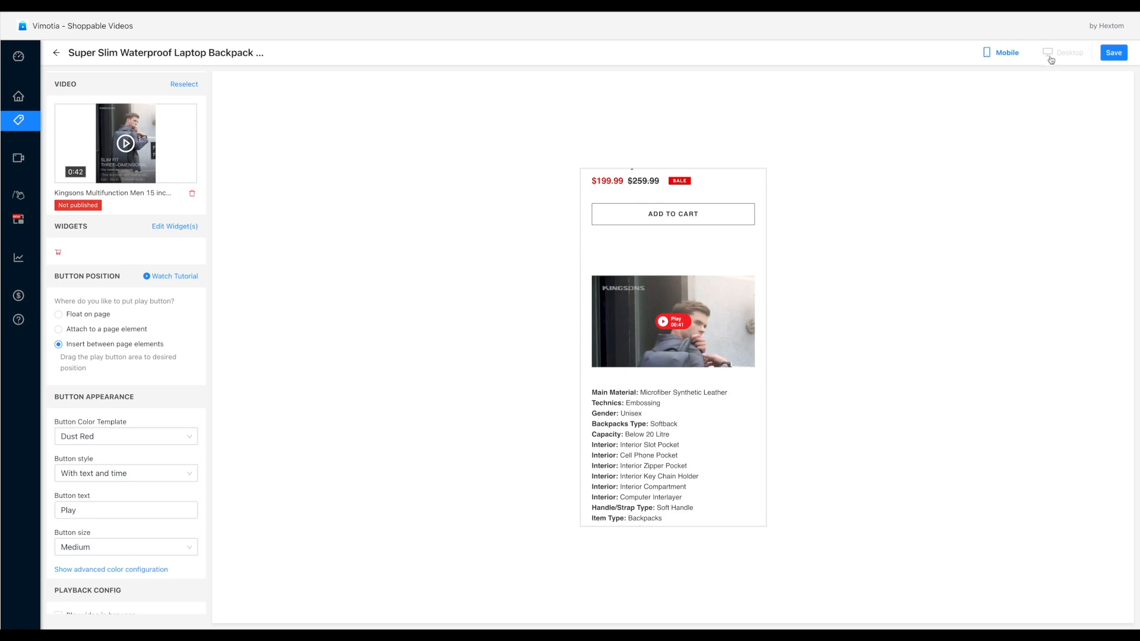
Set the inline video's desktop play button size to Small
left_click(1068, 52)
type(" Video")
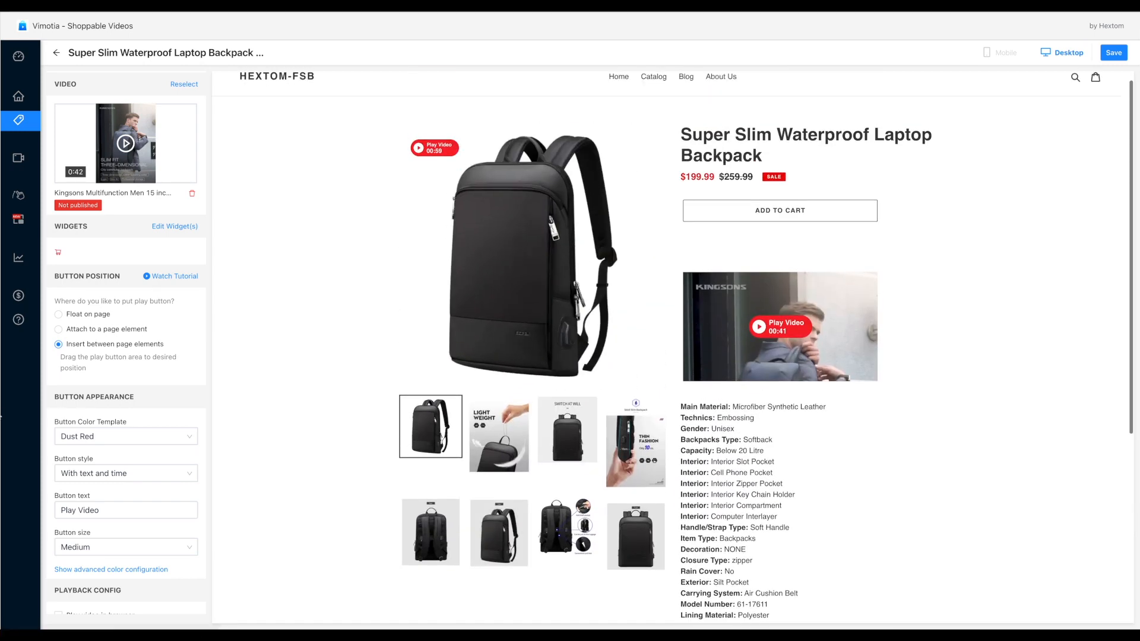
left_click(125, 459)
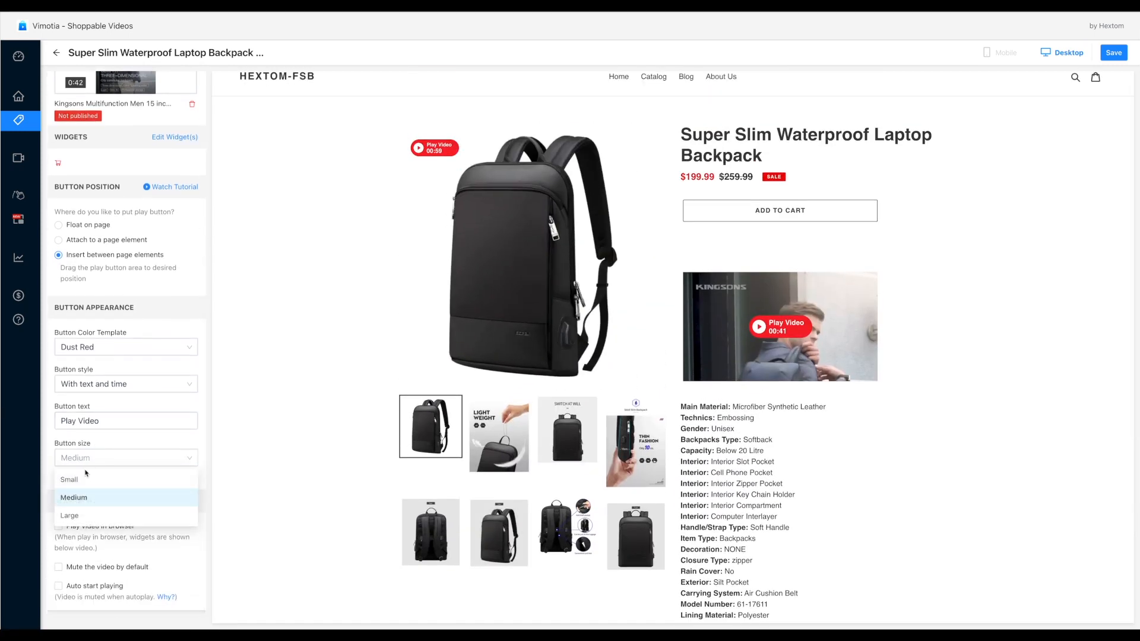
left_click(69, 478)
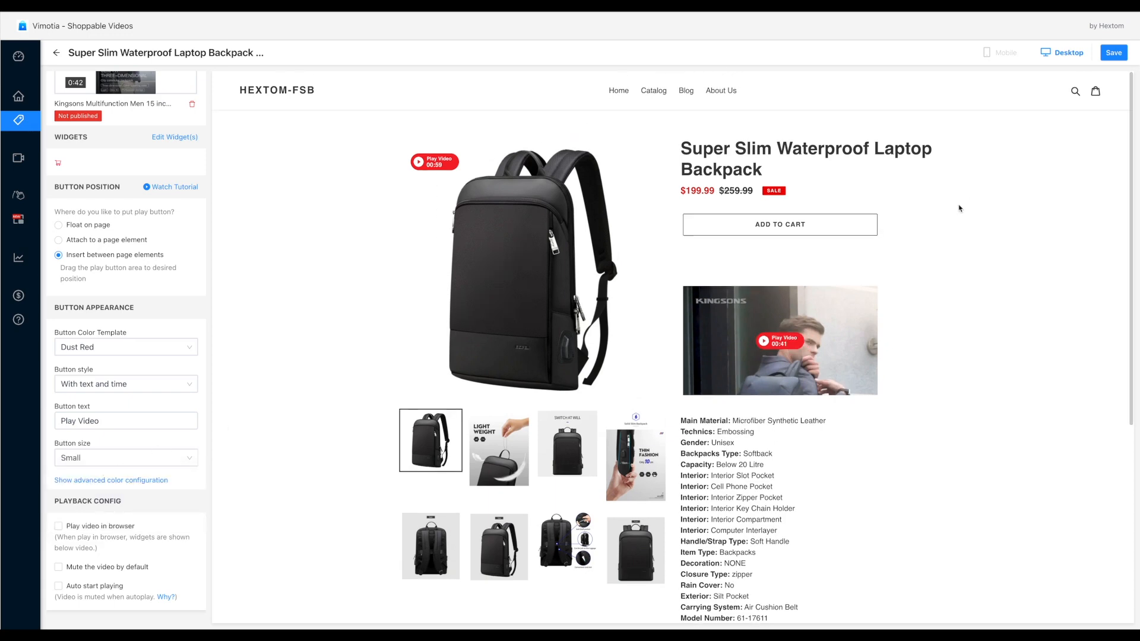
Save the page configuration, confirming the layout warning and success message
left_click(1116, 53)
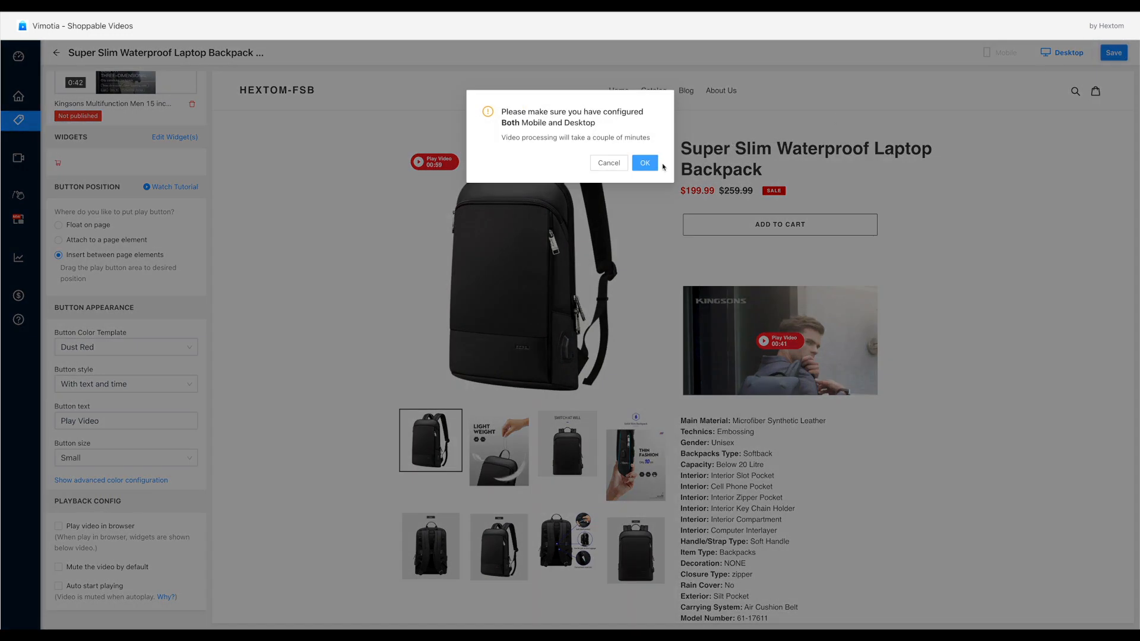
left_click(645, 163)
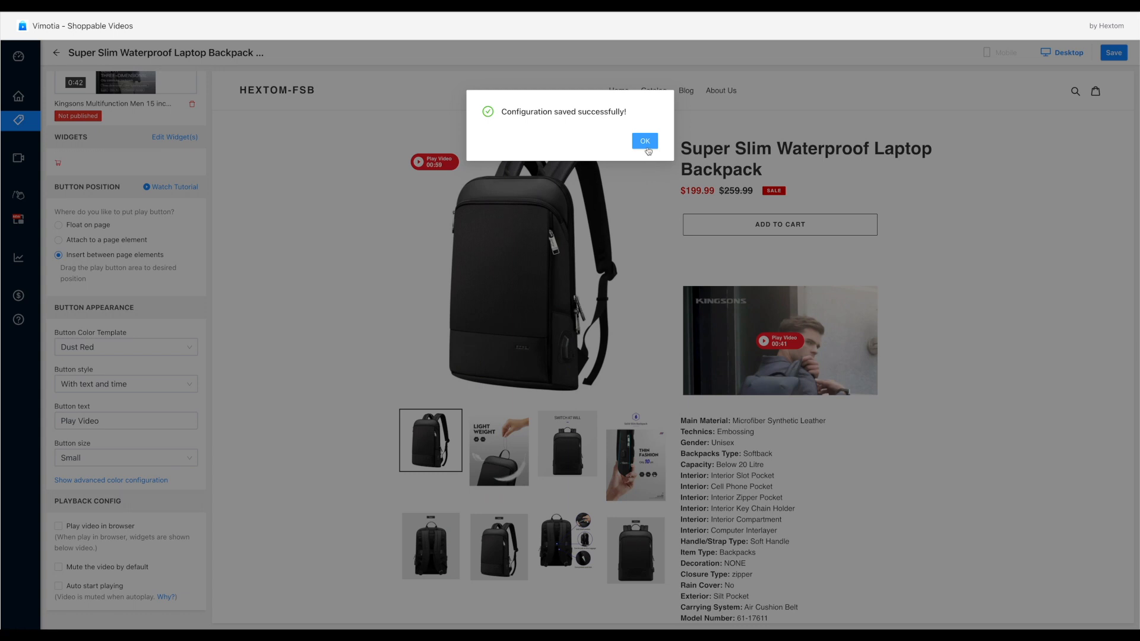
left_click(645, 140)
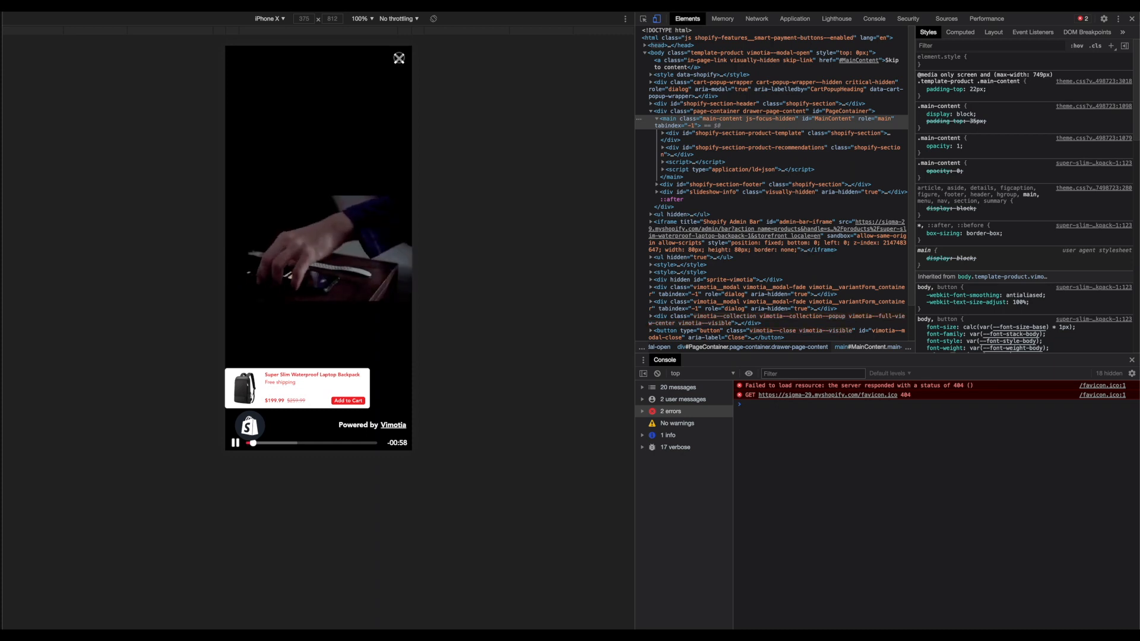
Close the attached video and play the inline Kingsons video with its add-to-cart card
left_click(399, 58)
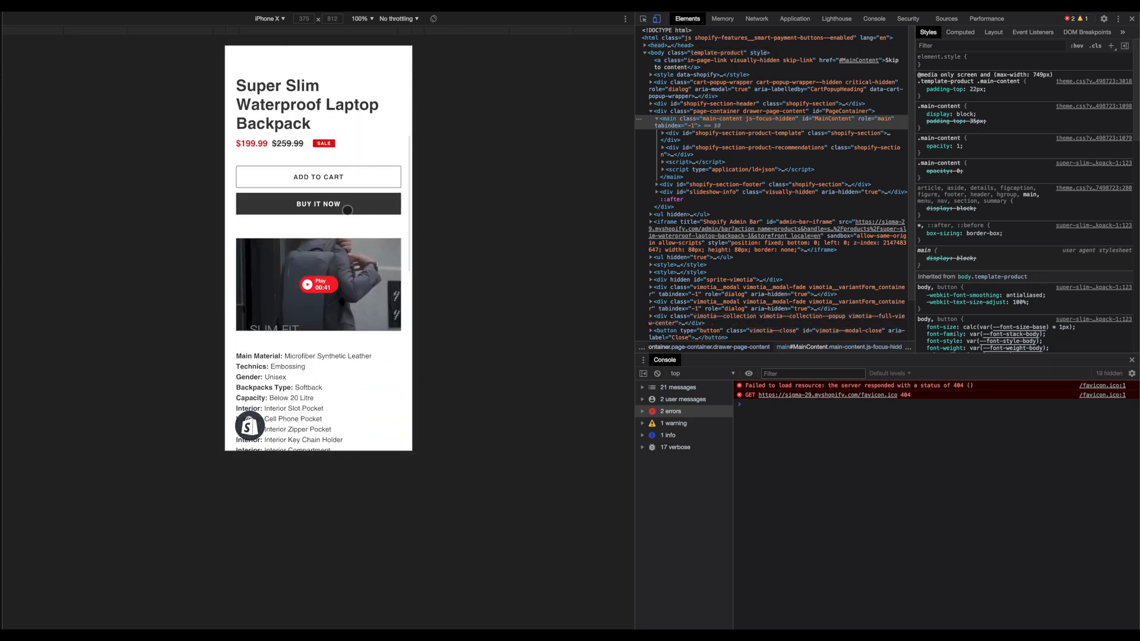
left_click(318, 285)
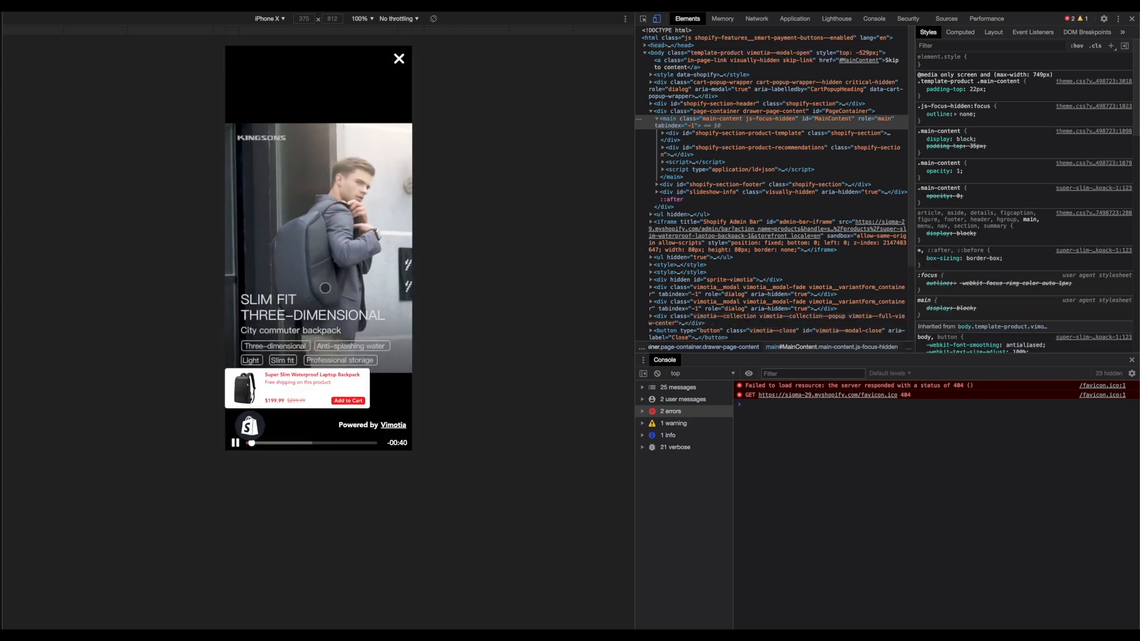